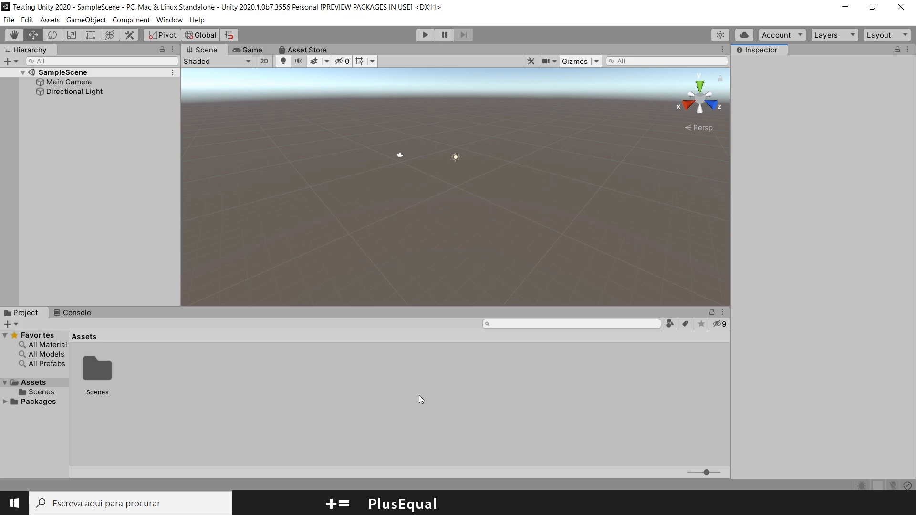
{"action": "mouse_move", "coordinate": [256, 28]}
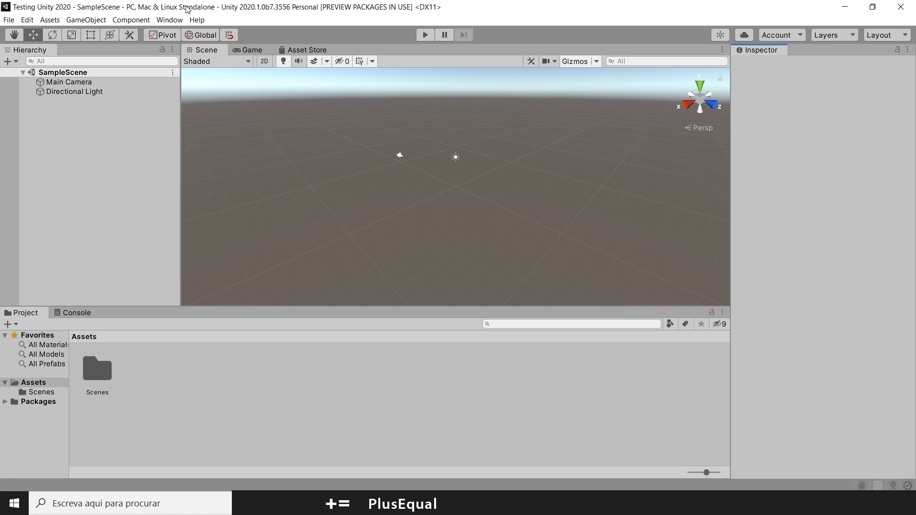
{"action": "mouse_move", "coordinate": [407, 278]}
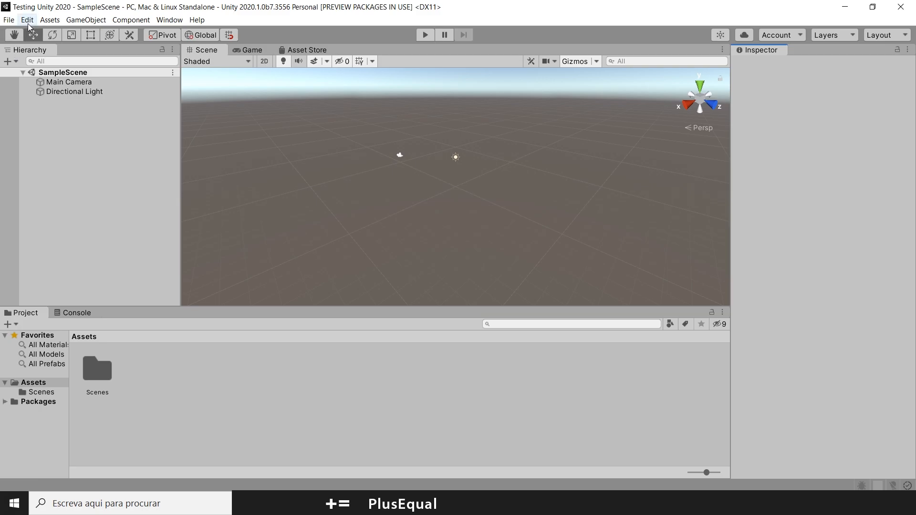
- Show the Edit menu commands that include Preferences
{"action": "left_click", "coordinate": [27, 19]}
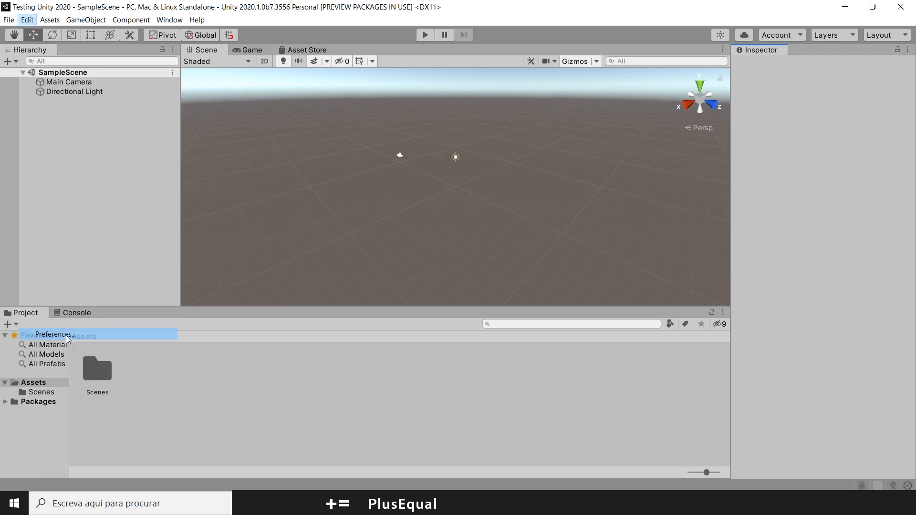
- Show the Preferences window on External Tools with Visual Studio Community 2019 as script editor
{"action": "left_click", "coordinate": [54, 334]}
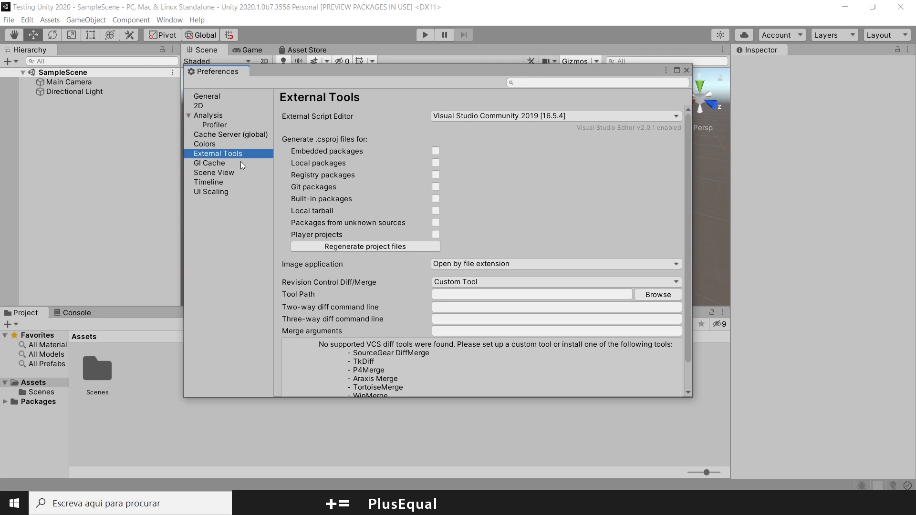
{"action": "mouse_move", "coordinate": [298, 123]}
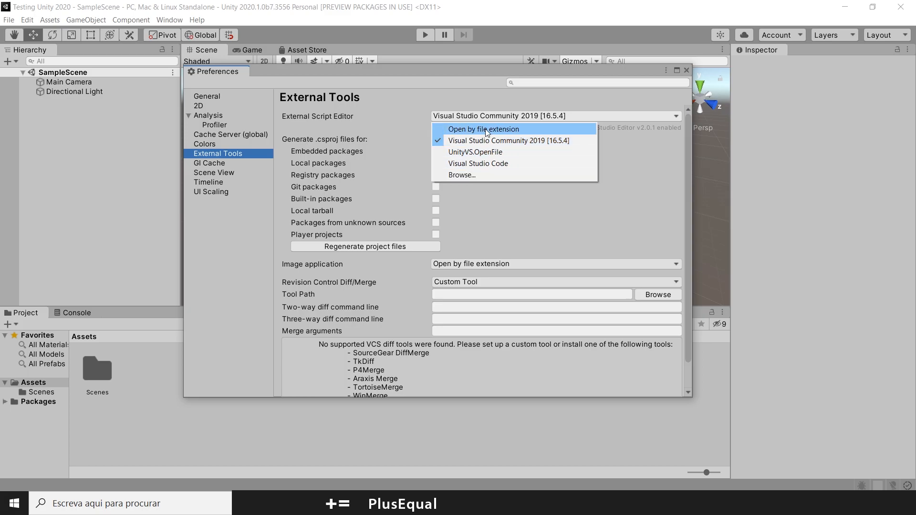
{"action": "mouse_move", "coordinate": [461, 174]}
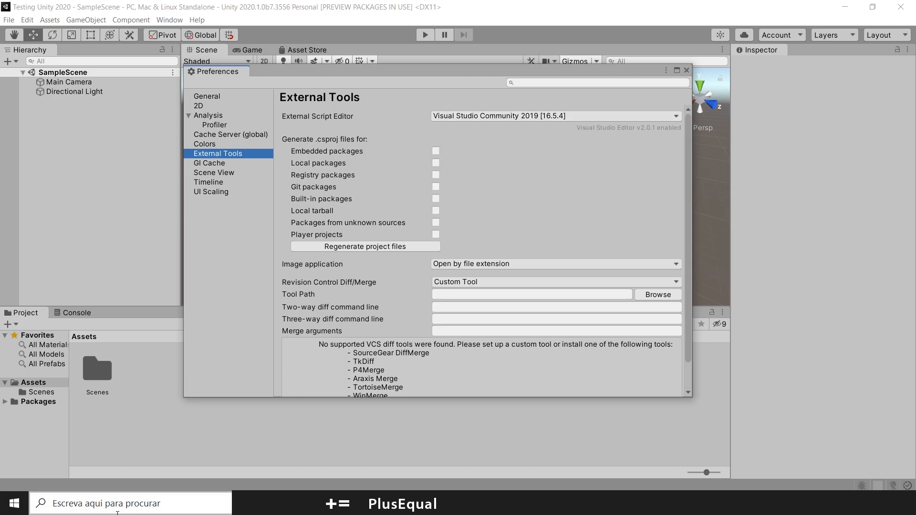
- Search Windows for 'visual studio 2019' and show the result's options menu
{"action": "left_click", "coordinate": [114, 503]}
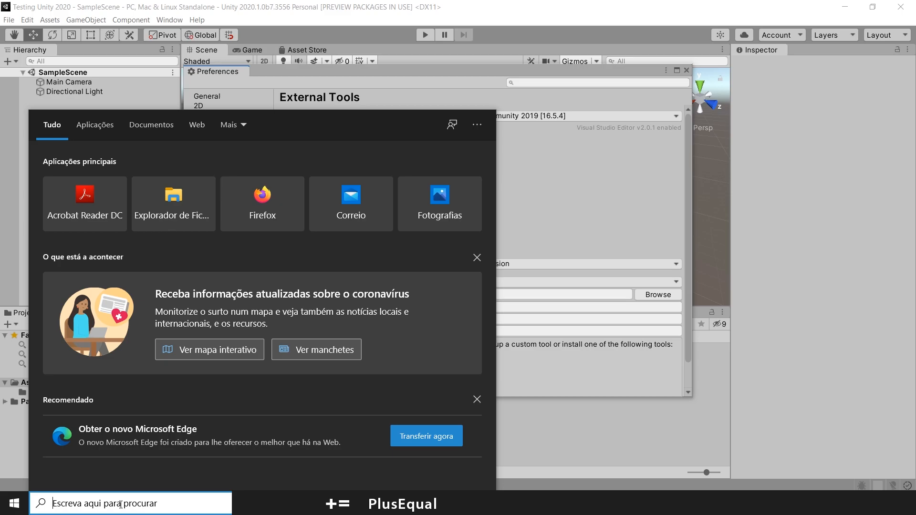
{"action": "type", "text": "visual studio 2019"}
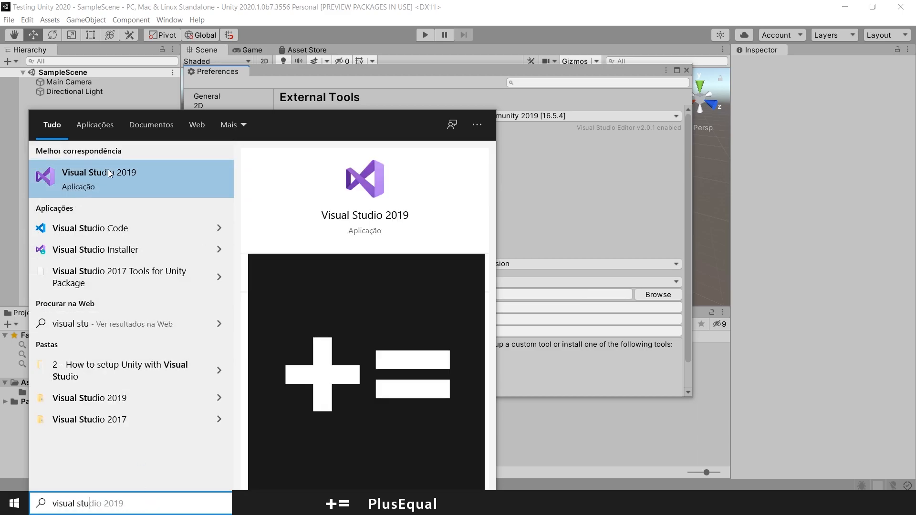
{"action": "right_click", "coordinate": [99, 179]}
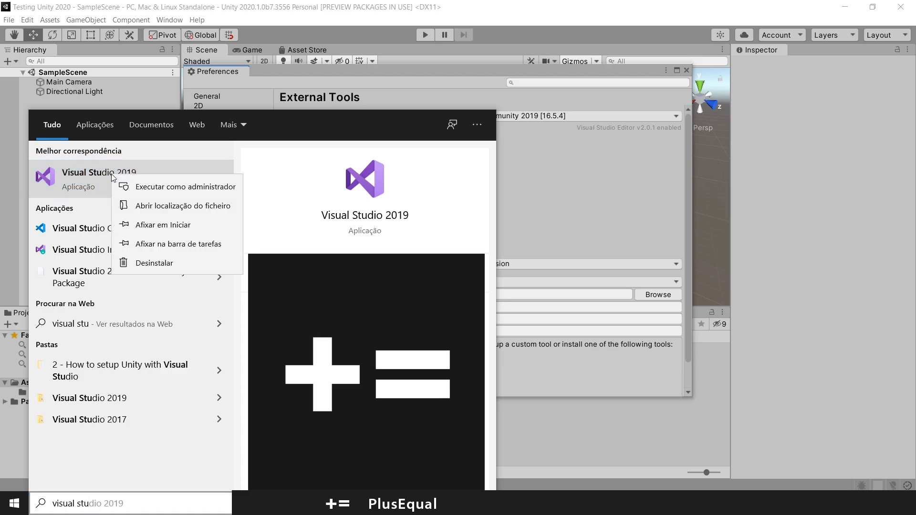
{"action": "mouse_move", "coordinate": [182, 206]}
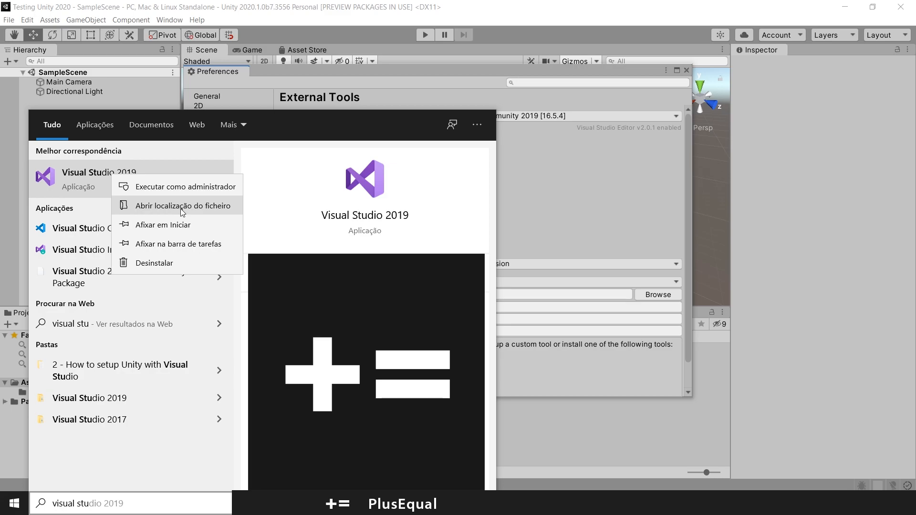
- Reach Visual Studio 2019's Community\Common7\IDE folder containing devenv.exe via the shortcut's file location
{"action": "left_click", "coordinate": [184, 206]}
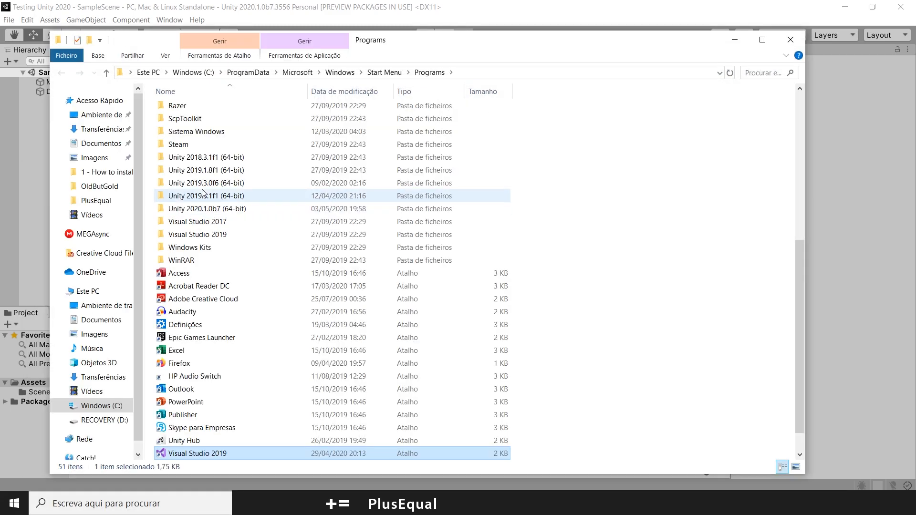
{"action": "scroll", "scroll_direction": "down", "scroll_amount": 3}
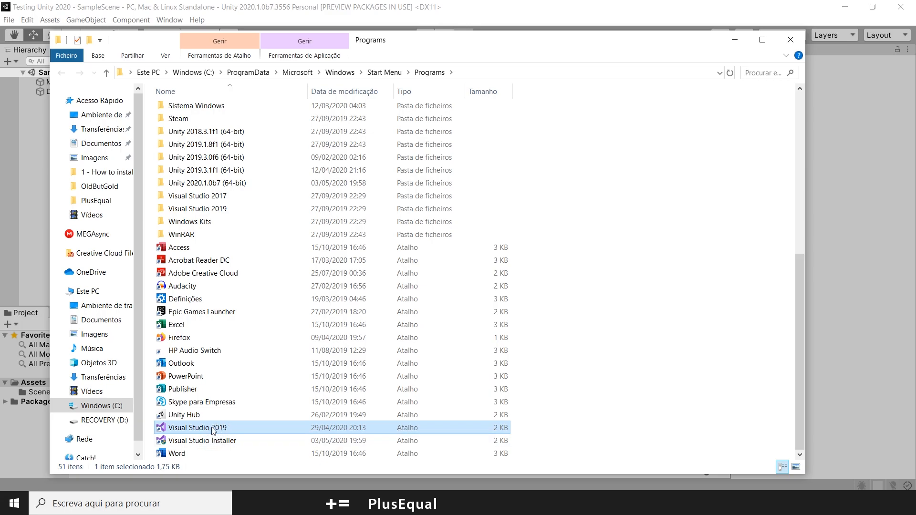
{"action": "mouse_move", "coordinate": [421, 52]}
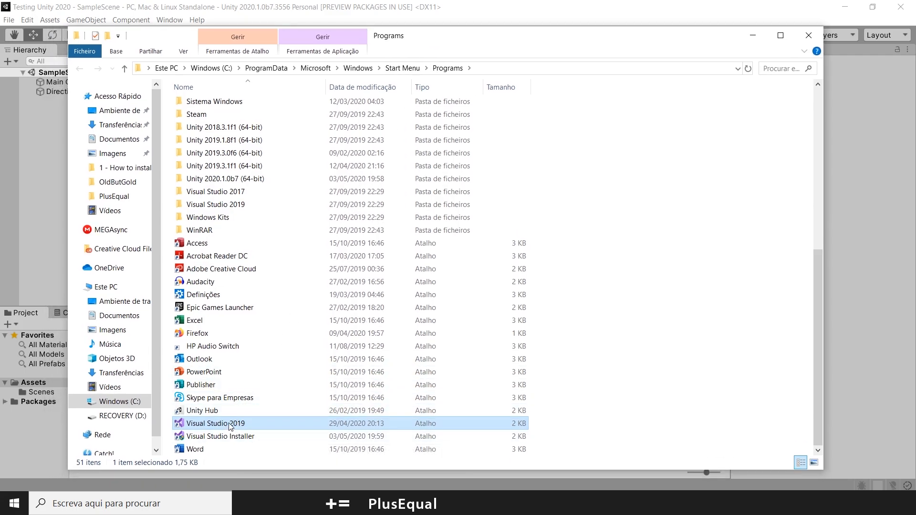
{"action": "right_click", "coordinate": [215, 423]}
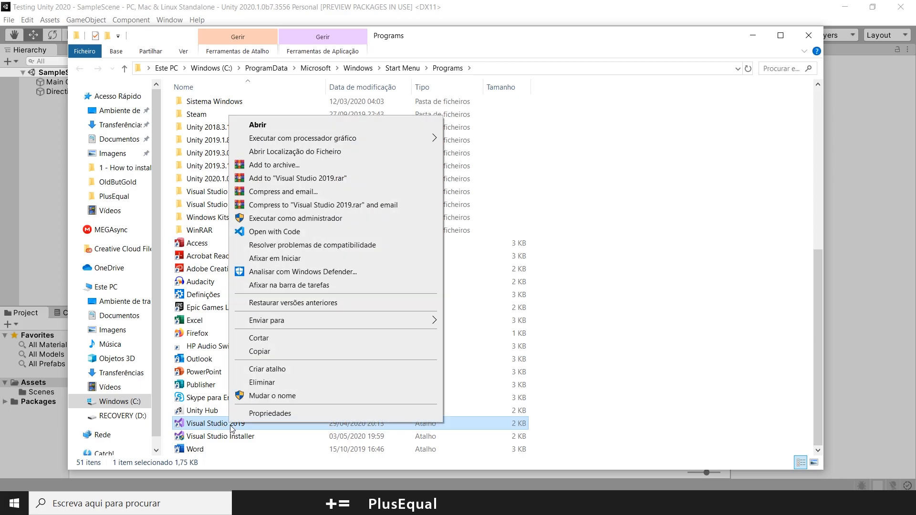
{"action": "mouse_move", "coordinate": [295, 152]}
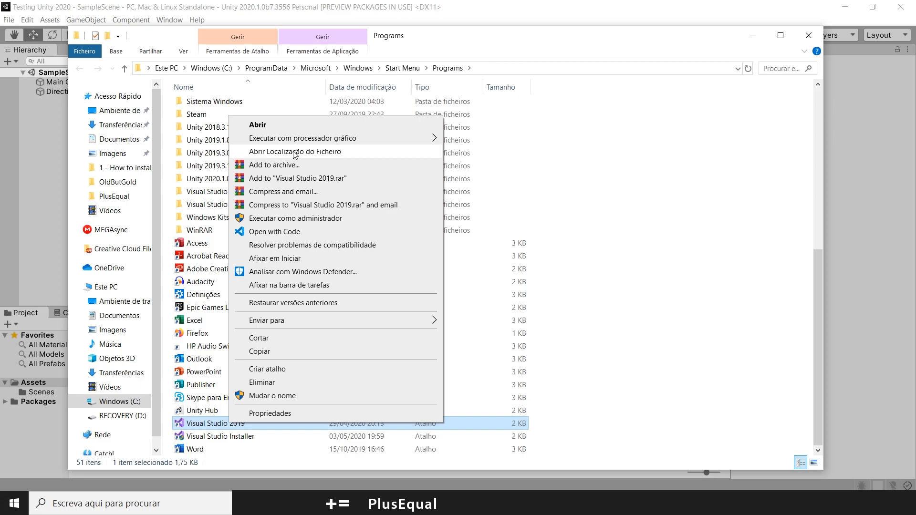
{"action": "left_click", "coordinate": [295, 152]}
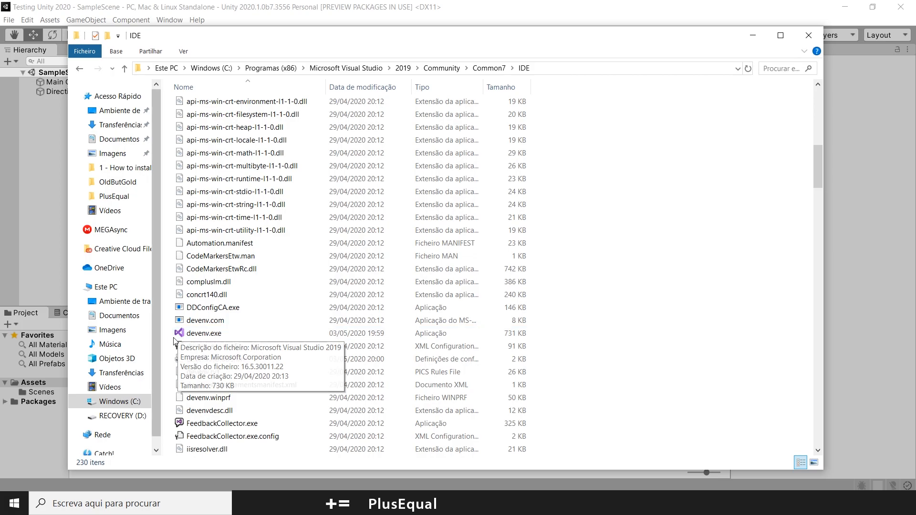
- Point the application browser to C:\Program Files (x86)\Microsoft Visual Studio\2019\Community\Common7\IDE and select devenv.exe
{"action": "left_click", "coordinate": [204, 333]}
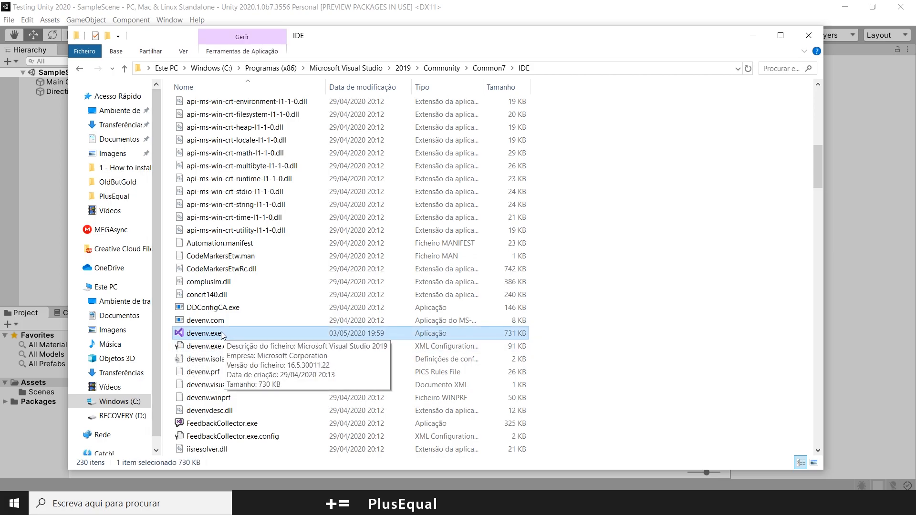
{"action": "mouse_move", "coordinate": [752, 35]}
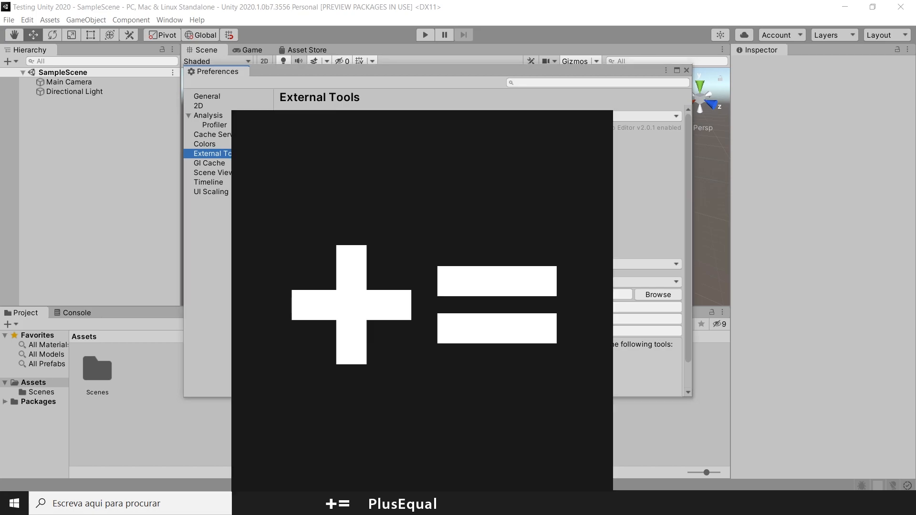
{"action": "left_click", "coordinate": [656, 295]}
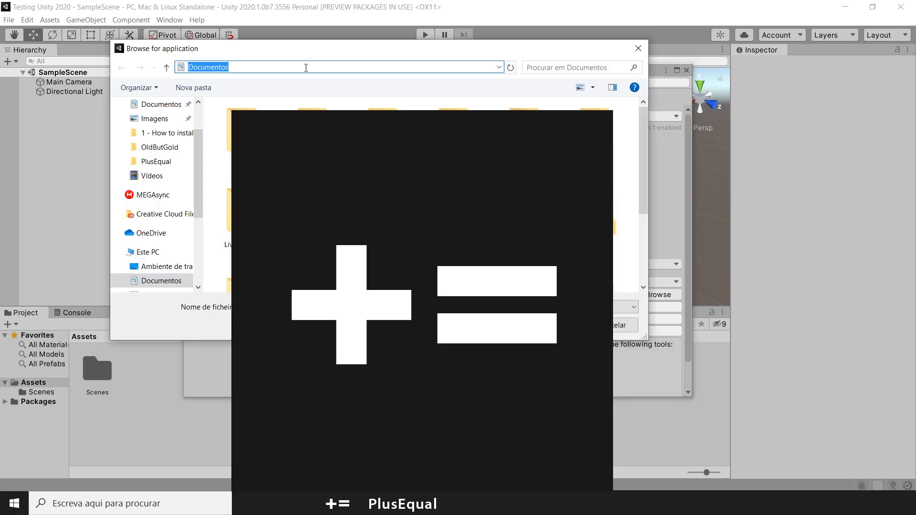
{"action": "type", "text": "C:\\Program Files (x86)\\Microsoft Visual Studio\\2019\\Community\\Common7\\IDE"}
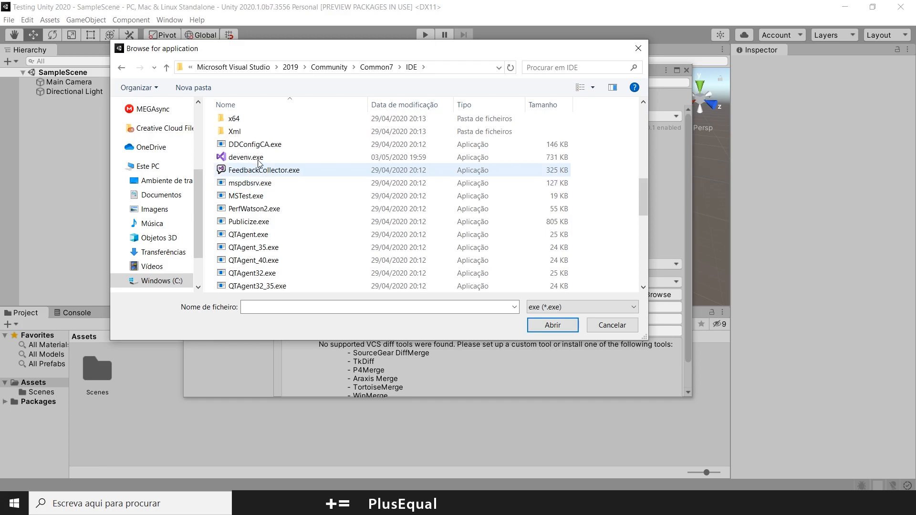
{"action": "left_click", "coordinate": [245, 158]}
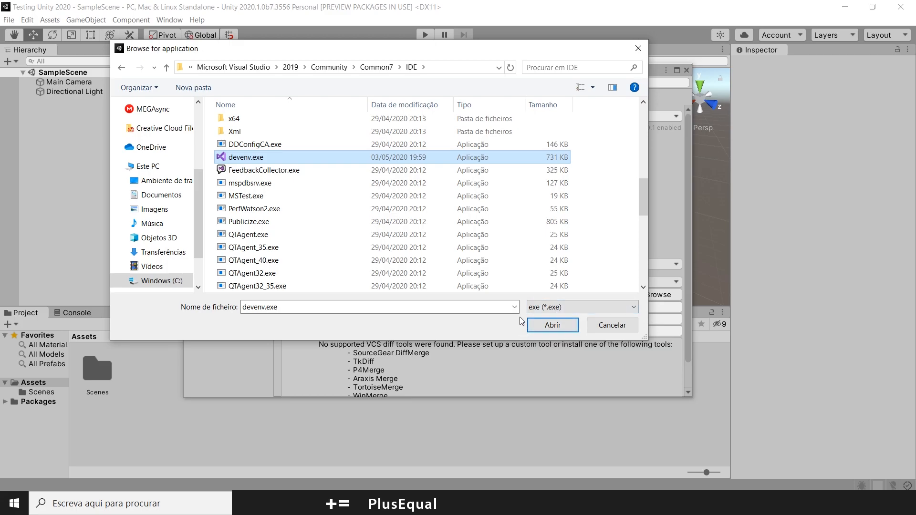
{"action": "mouse_move", "coordinate": [361, 222]}
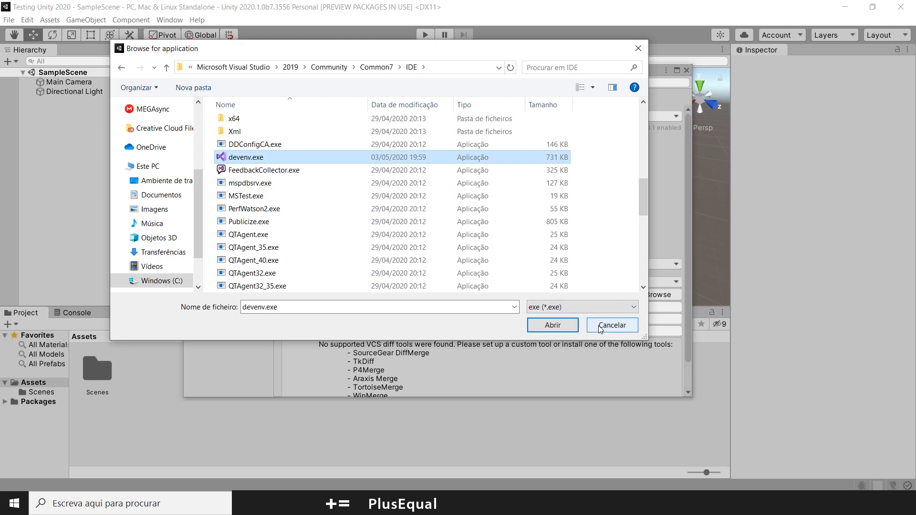
- Cancel the application chooser and keep Visual Studio Community 2019 [16.5.4] as the external script editor
{"action": "left_click", "coordinate": [611, 324]}
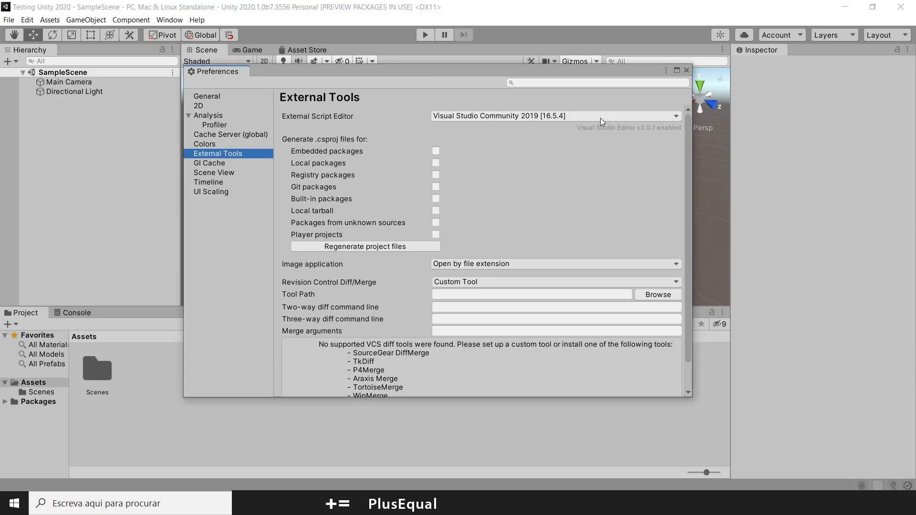
{"action": "left_click", "coordinate": [554, 115]}
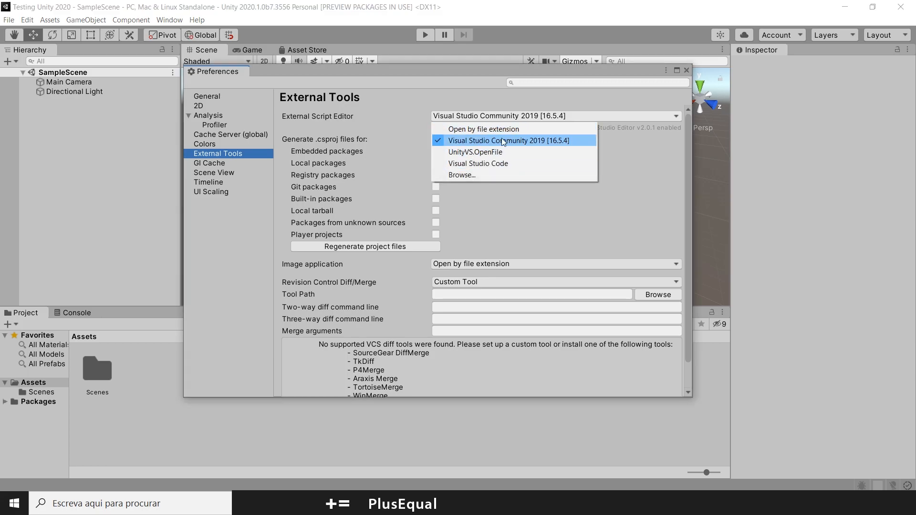
{"action": "left_click", "coordinate": [495, 140]}
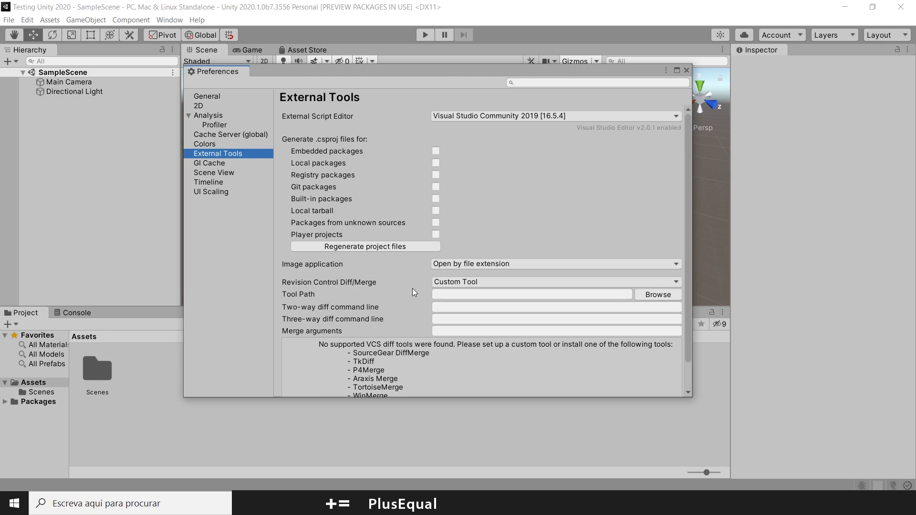
{"action": "mouse_move", "coordinate": [181, 438]}
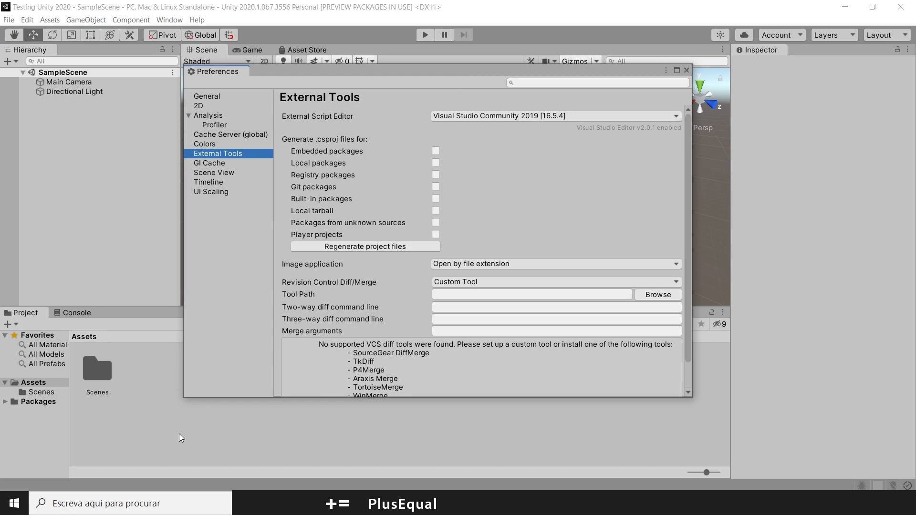
- Search Windows for 'visua' and launch Visual Studio Installer
{"action": "type", "text": "visual"}
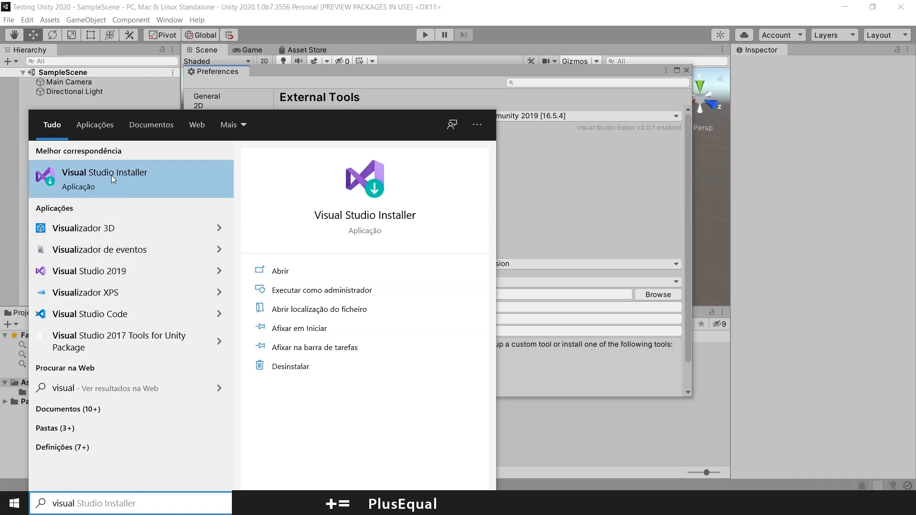
{"action": "mouse_move", "coordinate": [70, 177]}
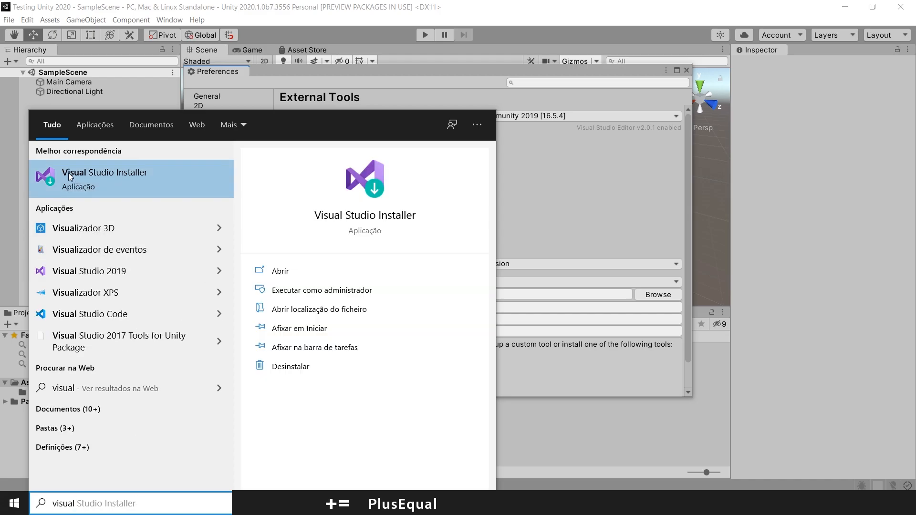
{"action": "left_click", "coordinate": [104, 172]}
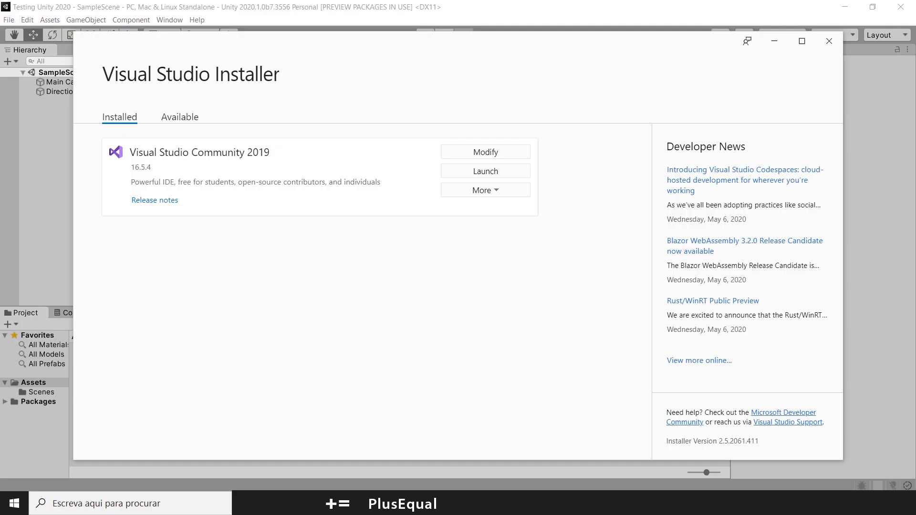
{"action": "mouse_move", "coordinate": [429, 87]}
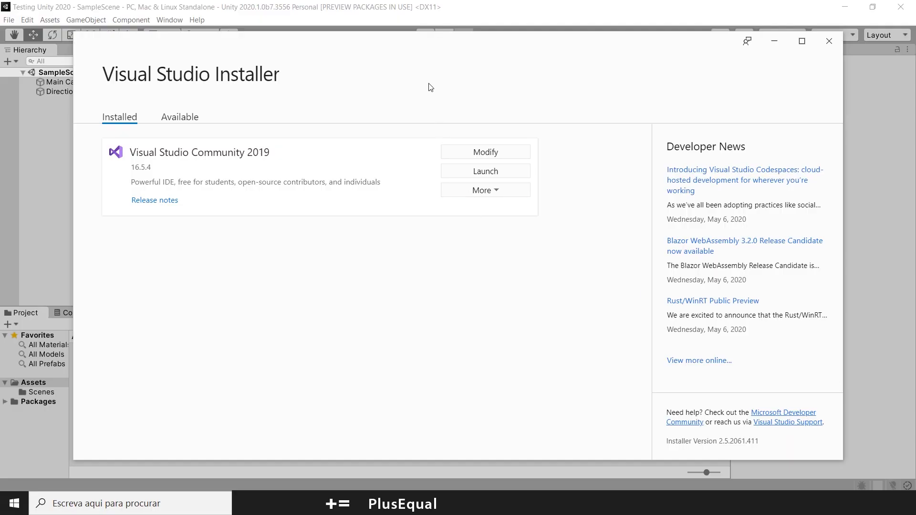
{"action": "mouse_move", "coordinate": [668, 97]}
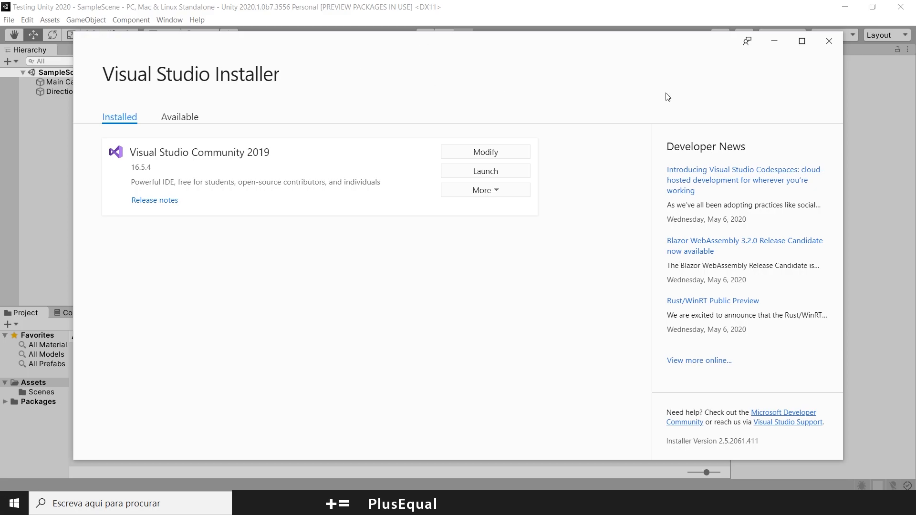
{"action": "mouse_move", "coordinate": [220, 82]}
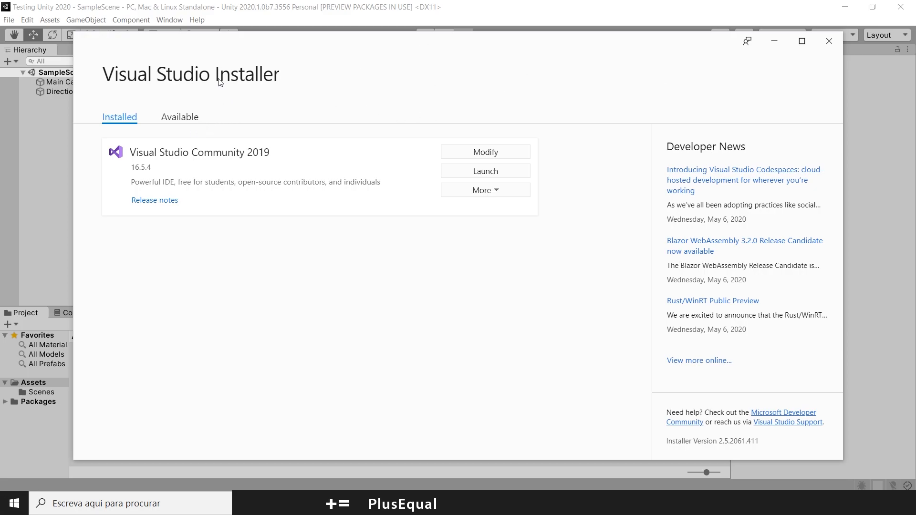
{"action": "mouse_move", "coordinate": [602, 169]}
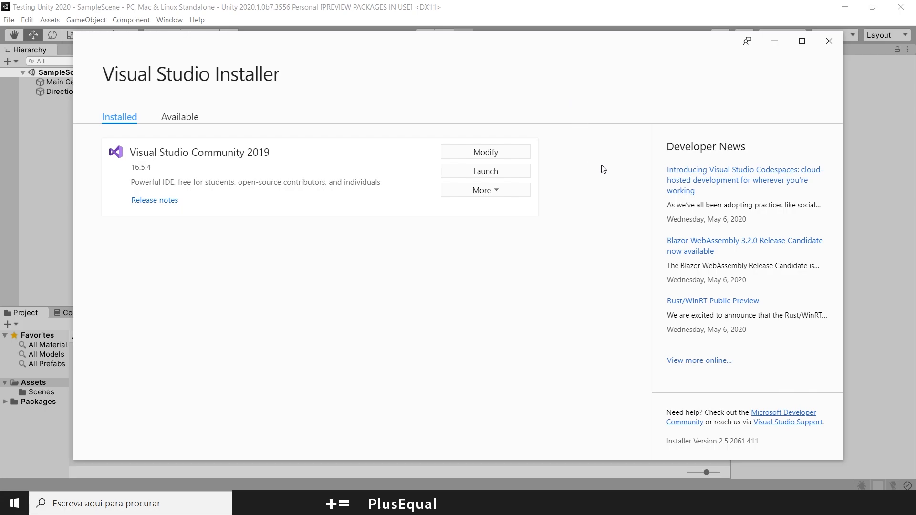
{"action": "mouse_move", "coordinate": [600, 153]}
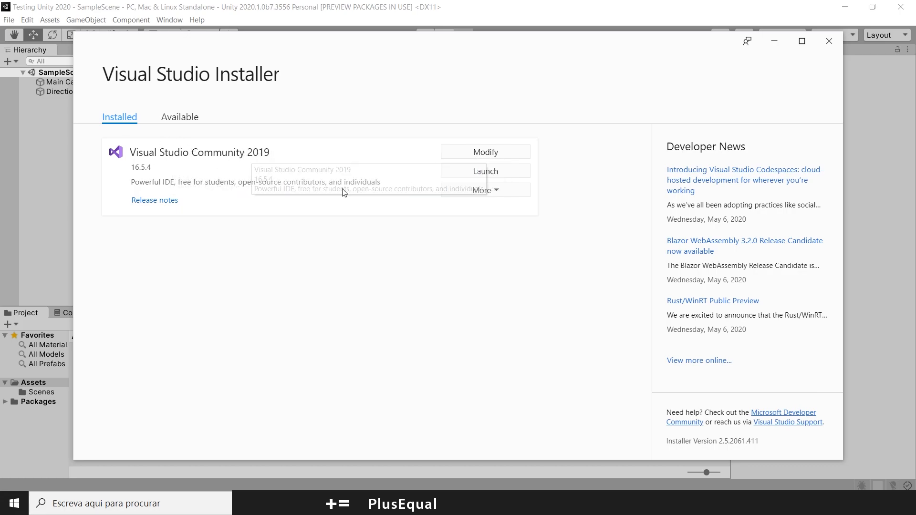
{"action": "left_click", "coordinate": [179, 117]}
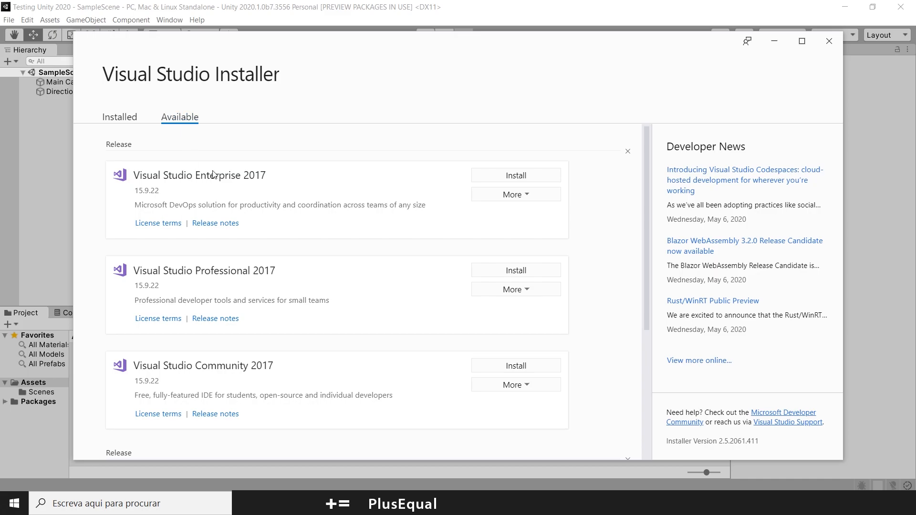
{"action": "scroll", "scroll_direction": "down", "scroll_amount": 3}
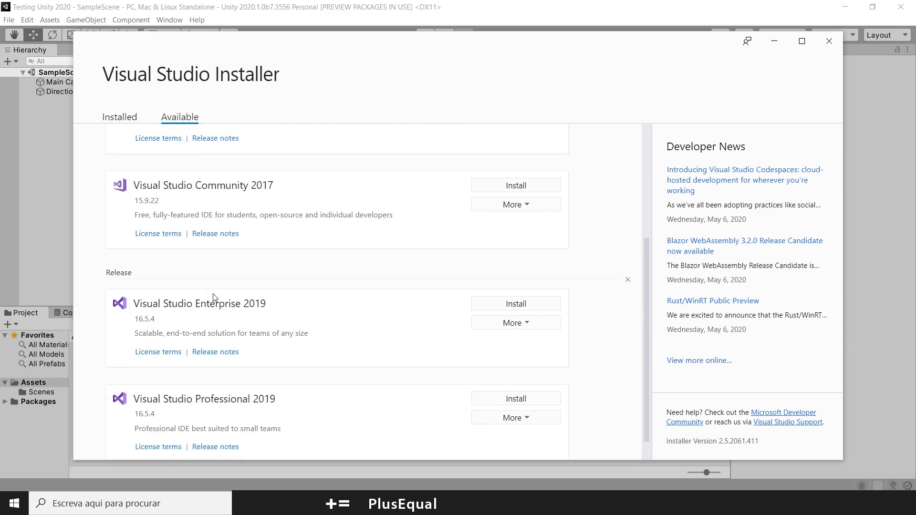
{"action": "scroll", "scroll_direction": "down", "scroll_amount": 3}
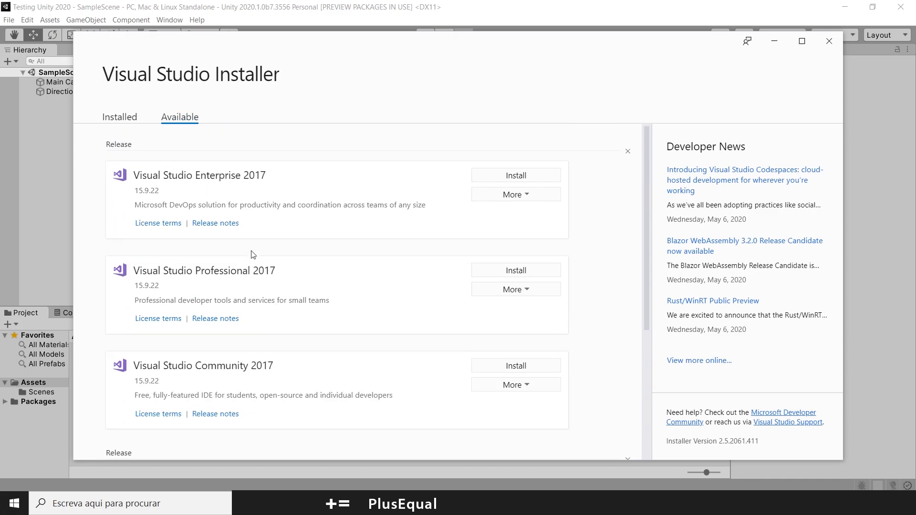
{"action": "scroll", "scroll_direction": "down", "scroll_amount": 3}
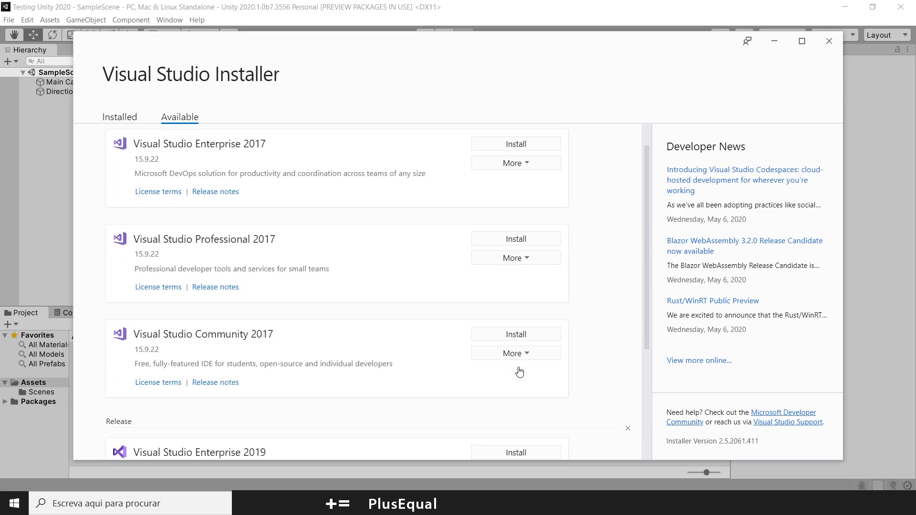
{"action": "left_click", "coordinate": [120, 116]}
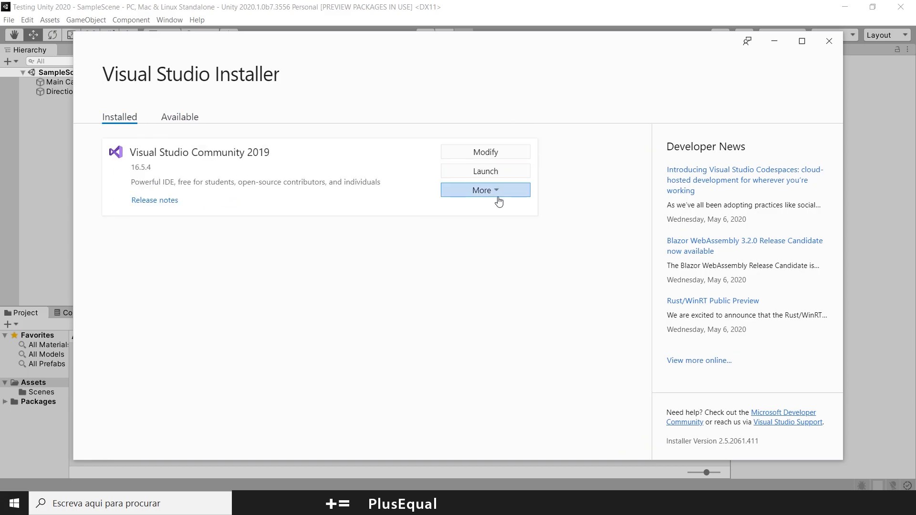
- Modify Visual Studio Community 2019 and reach the Gaming workloads, where Game development with Unity is checked
{"action": "left_click", "coordinate": [485, 190]}
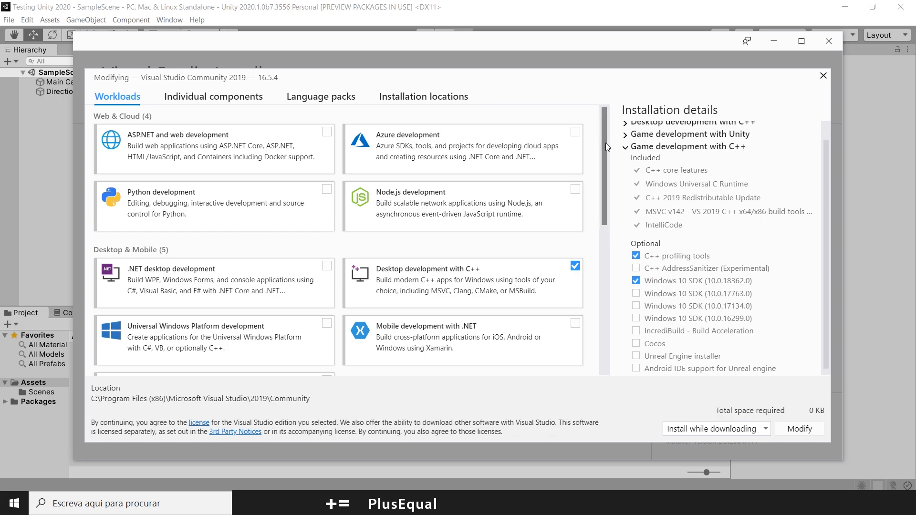
{"action": "scroll", "scroll_direction": "down", "scroll_amount": 3}
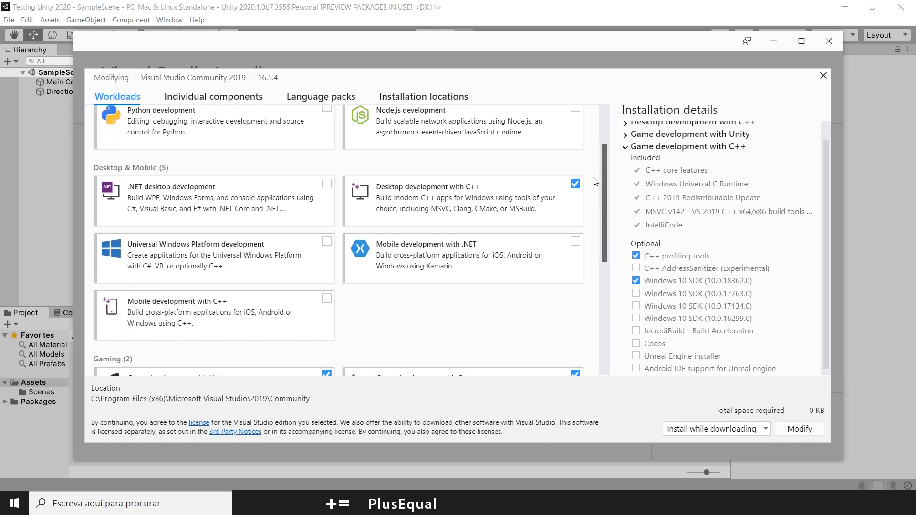
{"action": "scroll", "scroll_direction": "down", "scroll_amount": 3}
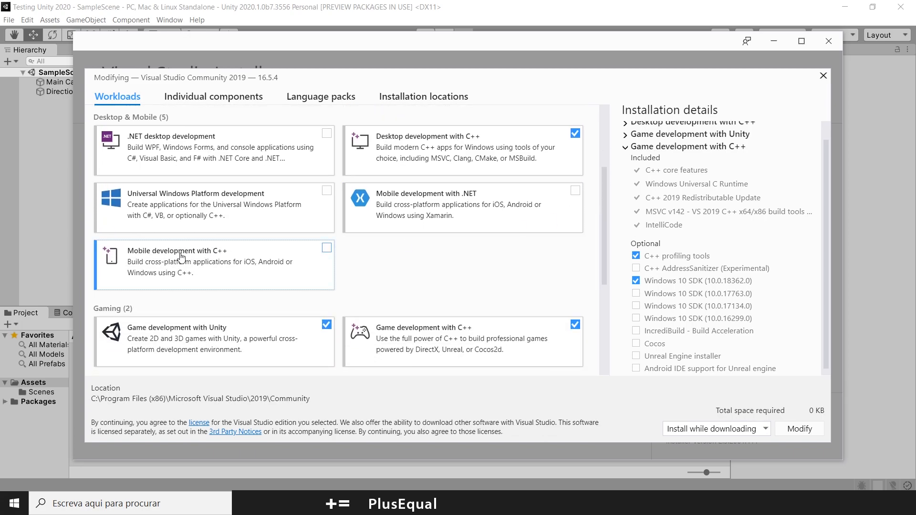
{"action": "scroll", "scroll_direction": "down", "scroll_amount": 3}
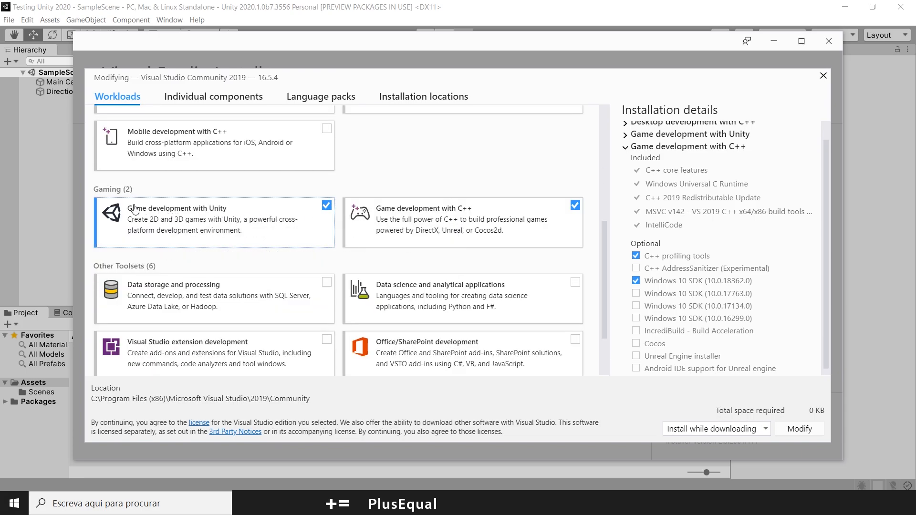
{"action": "mouse_move", "coordinate": [302, 232]}
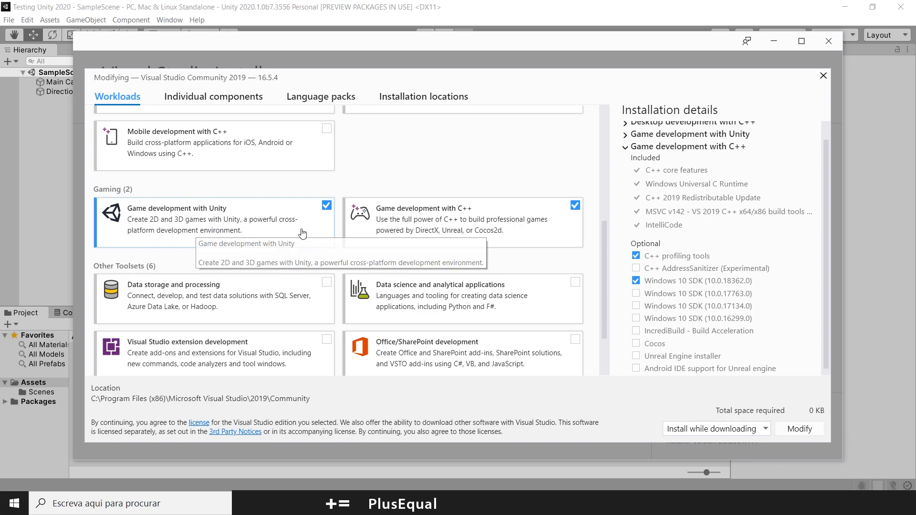
{"action": "scroll", "scroll_direction": "down", "scroll_amount": 3}
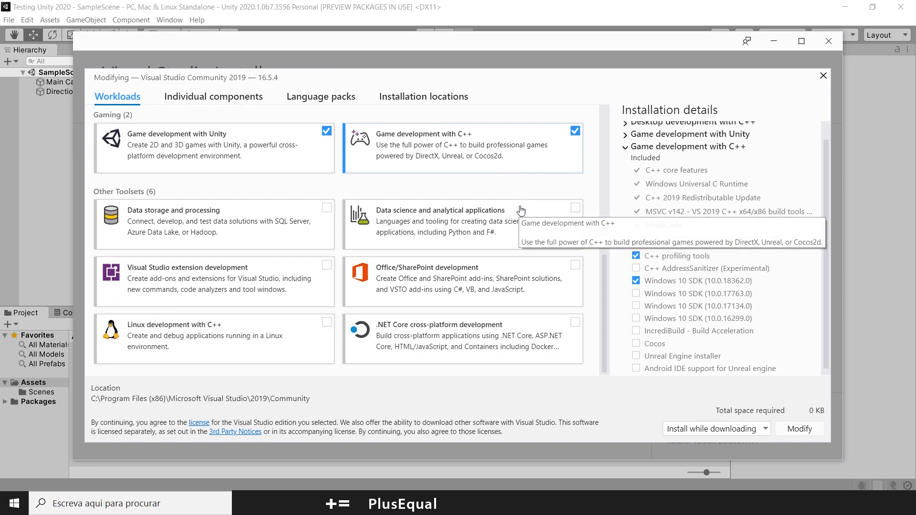
{"action": "scroll", "scroll_direction": "down", "scroll_amount": 3}
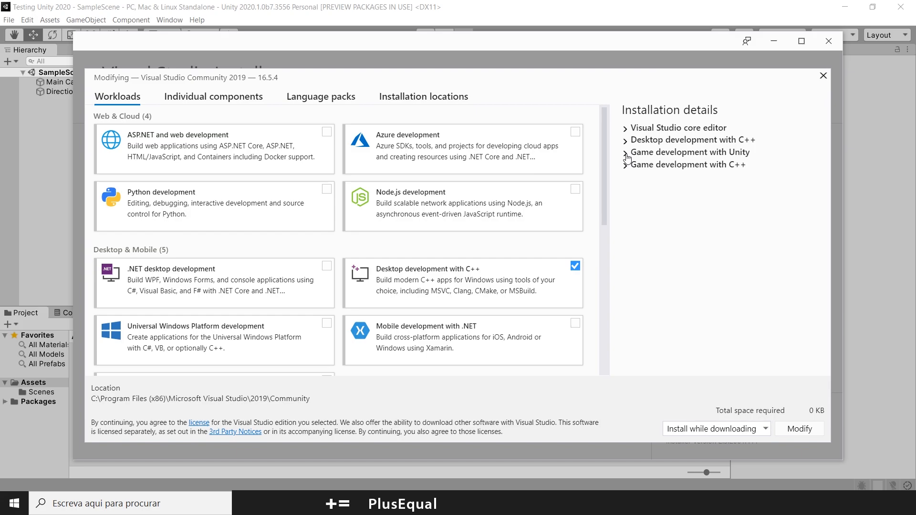
- Expand the Game development with Unity details, then close the modify screen without changes
{"action": "left_click", "coordinate": [626, 152]}
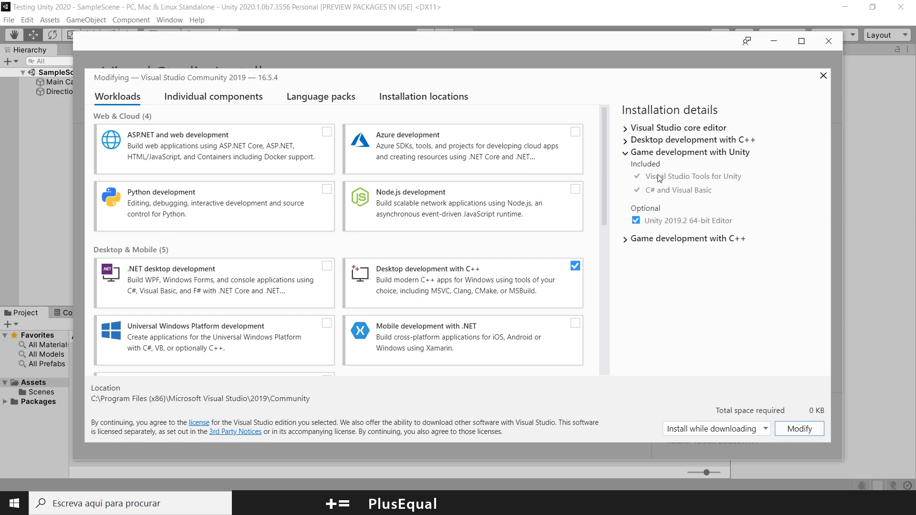
{"action": "mouse_move", "coordinate": [696, 177]}
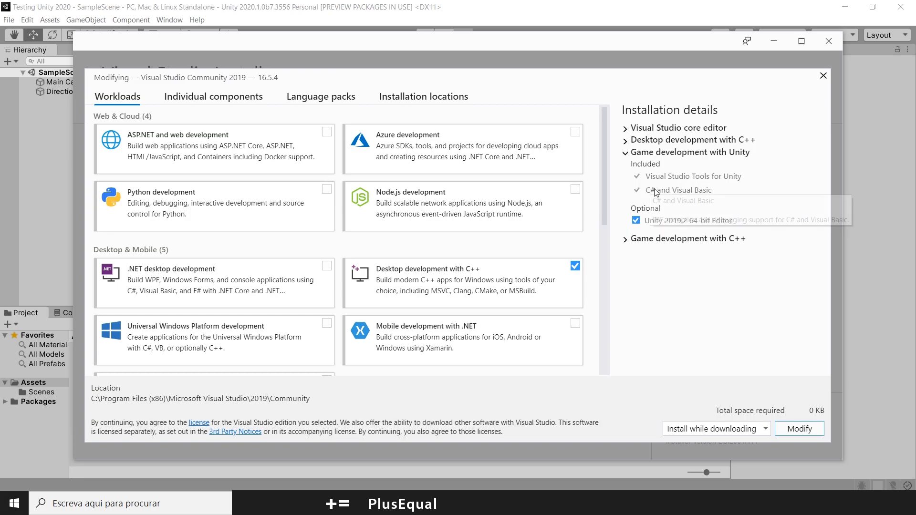
{"action": "mouse_move", "coordinate": [669, 202]}
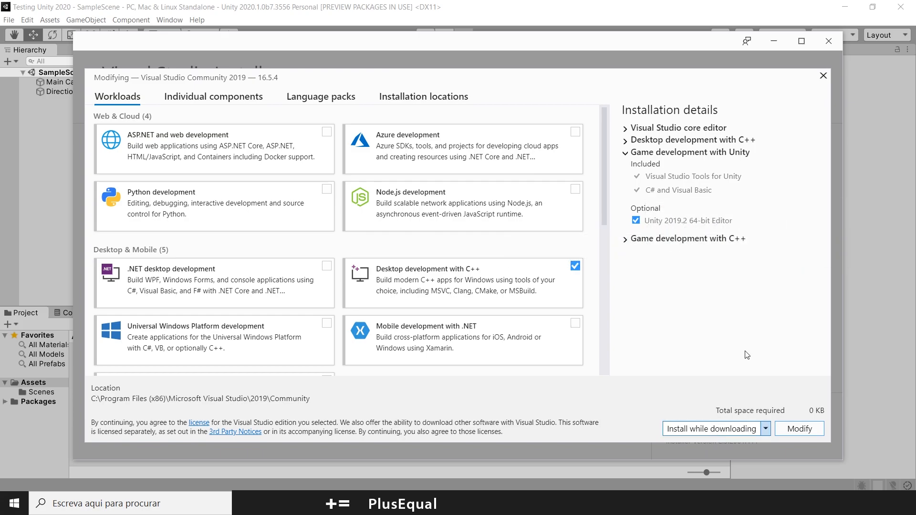
{"action": "mouse_move", "coordinate": [823, 76]}
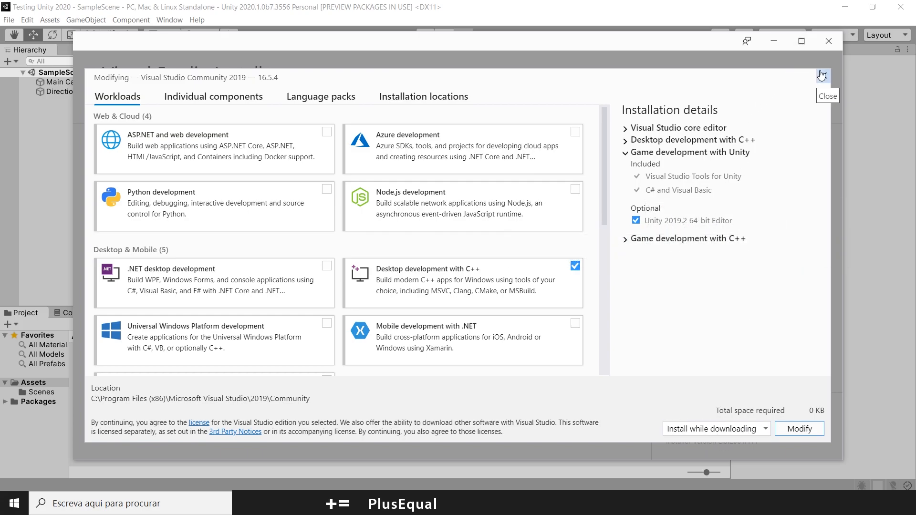
{"action": "left_click", "coordinate": [828, 95]}
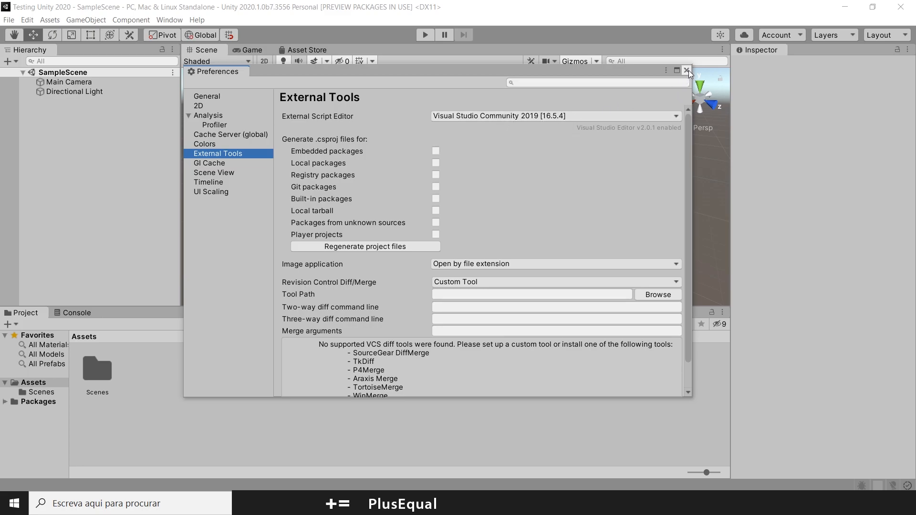
- Close Preferences, create a Scripts folder under Assets and start a new C# script inside it
{"action": "left_click", "coordinate": [689, 71]}
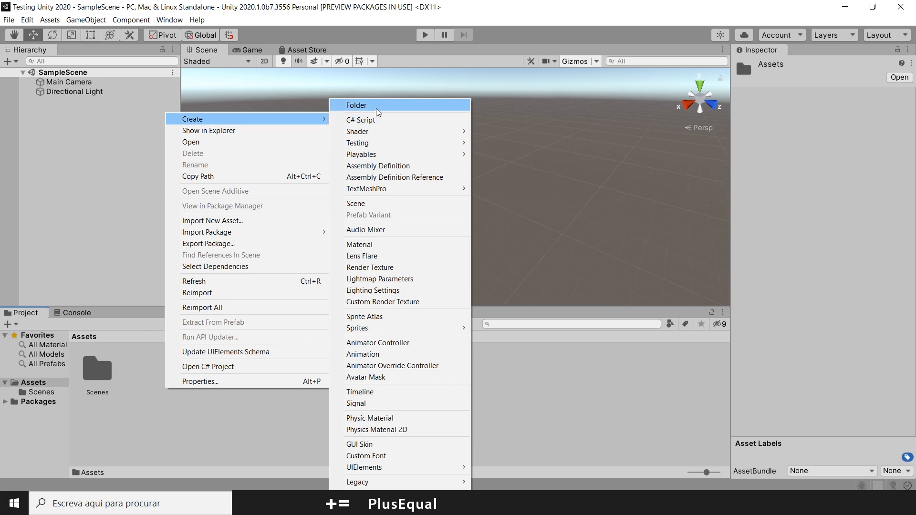
{"action": "left_click", "coordinate": [356, 105]}
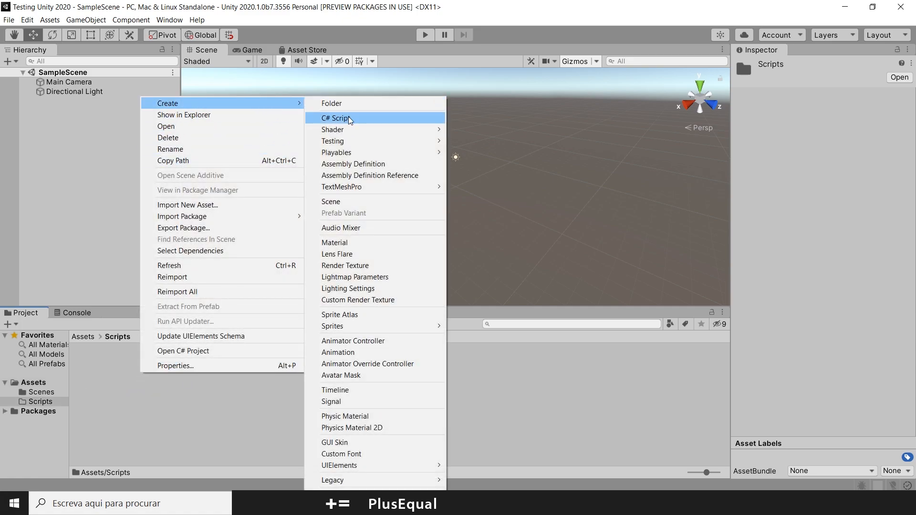
{"action": "left_click", "coordinate": [336, 117]}
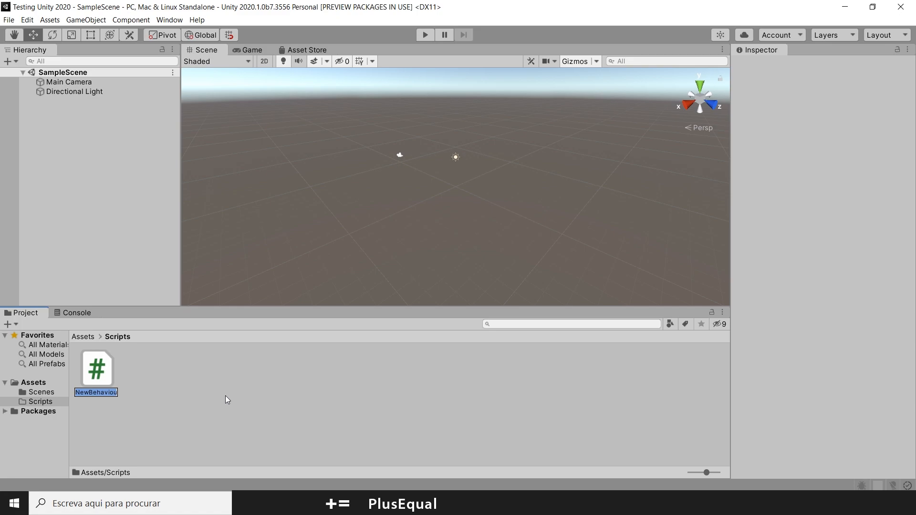
- Name the script FirstProgram and launch it in the Visual Studio code editor
{"action": "type", "text": "F"}
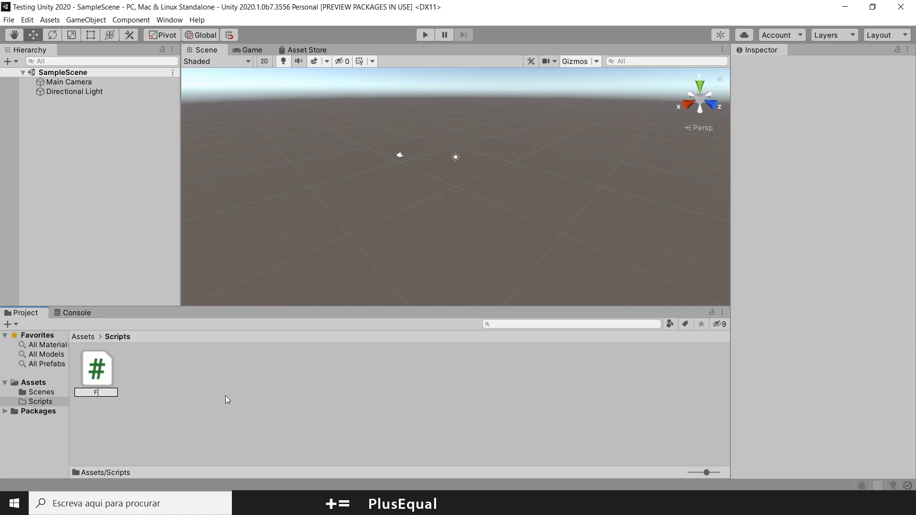
{"action": "type", "text": "irstProgram"}
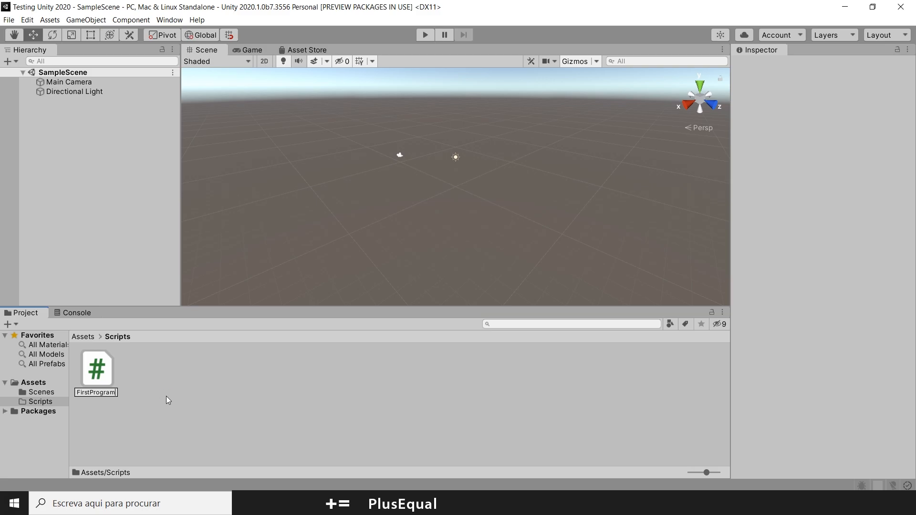
{"action": "left_click", "coordinate": [96, 368]}
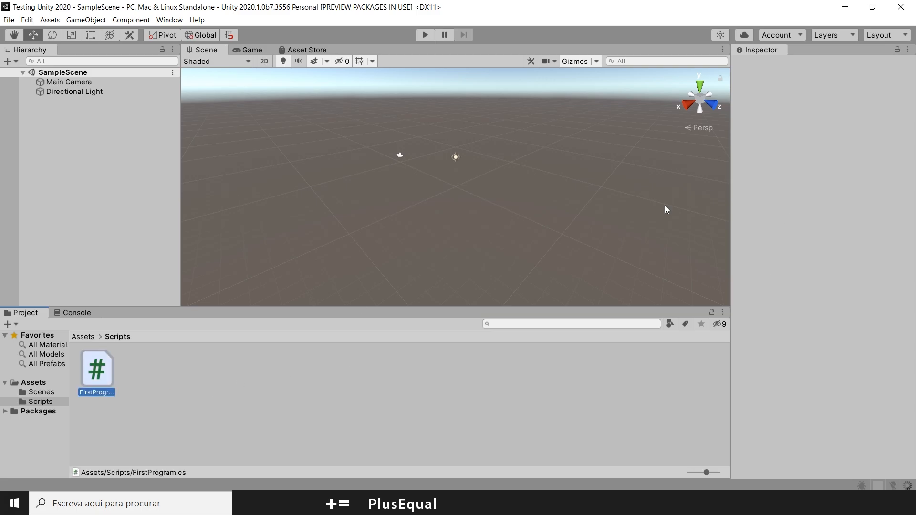
{"action": "mouse_move", "coordinate": [96, 374]}
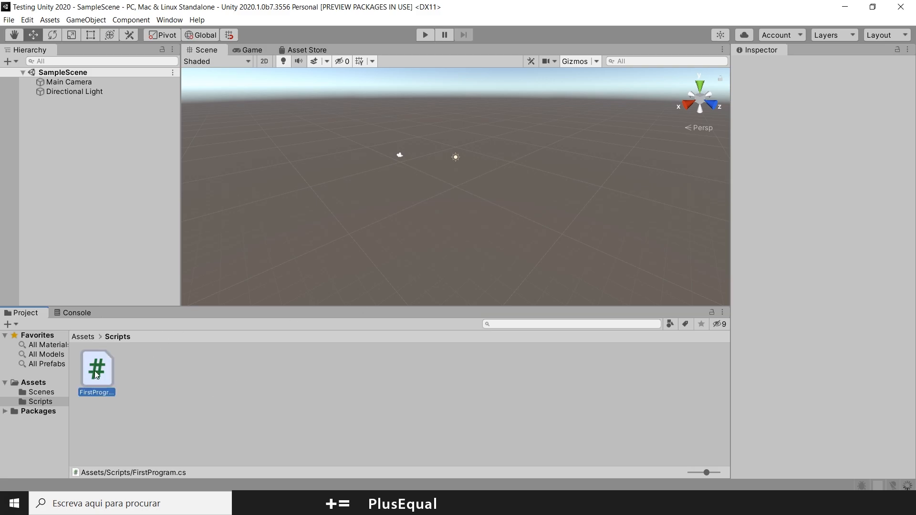
{"action": "double_click", "coordinate": [96, 368]}
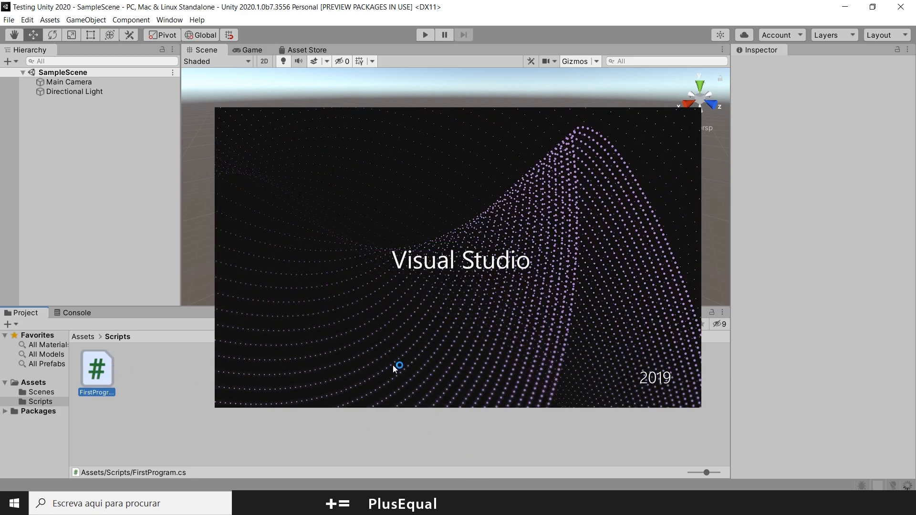
- Open FirstProgram.cs again and let Visual Studio 2019 load the Testing Unity 2020 project
{"action": "double_click", "coordinate": [96, 369]}
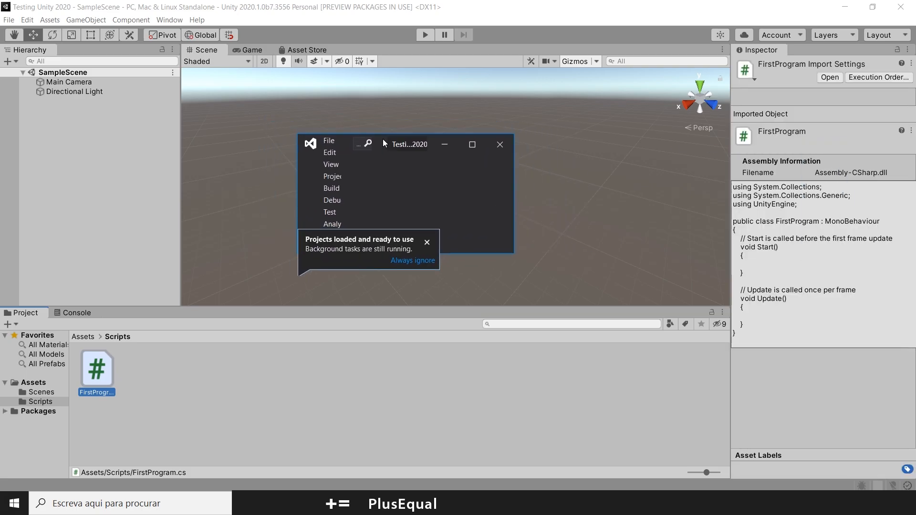
{"action": "mouse_move", "coordinate": [472, 144]}
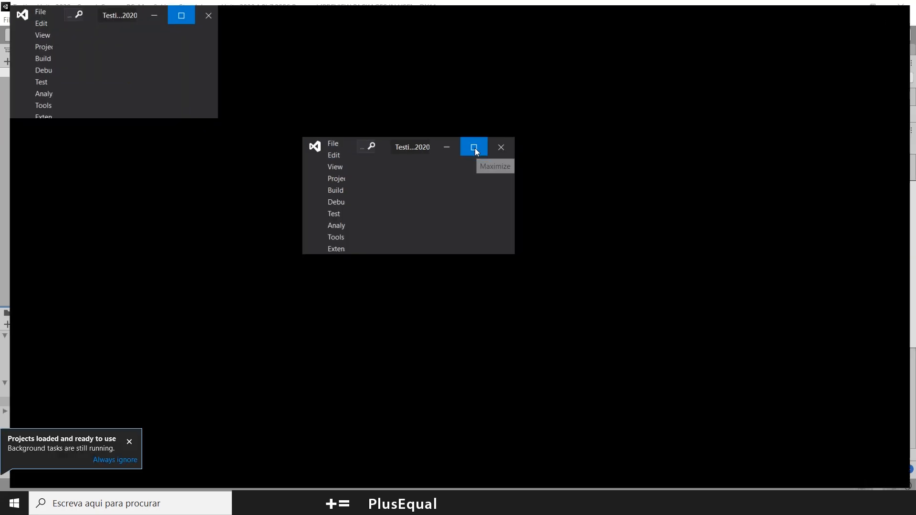
- Maximize the editor, dismiss the notification and place the cursor inside FirstProgram's Start method
{"action": "left_click", "coordinate": [475, 147]}
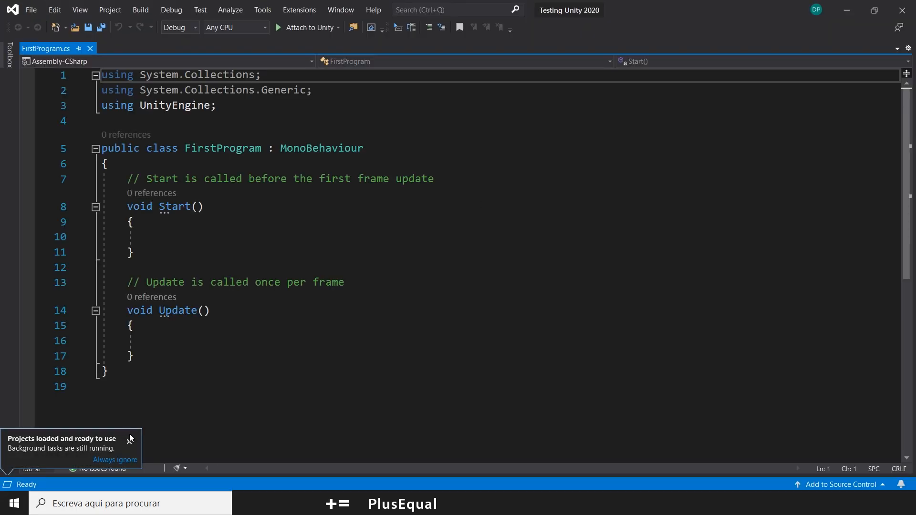
{"action": "left_click", "coordinate": [130, 439]}
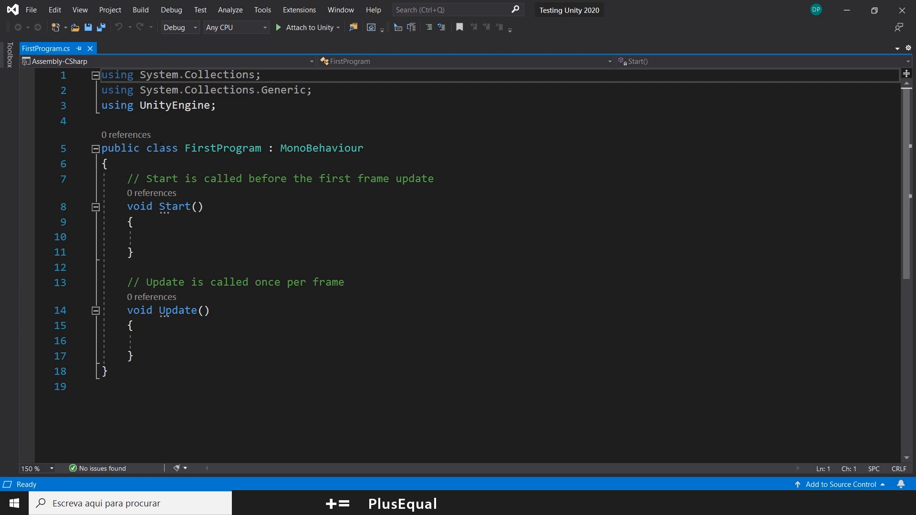
{"action": "double_click", "coordinate": [222, 148]}
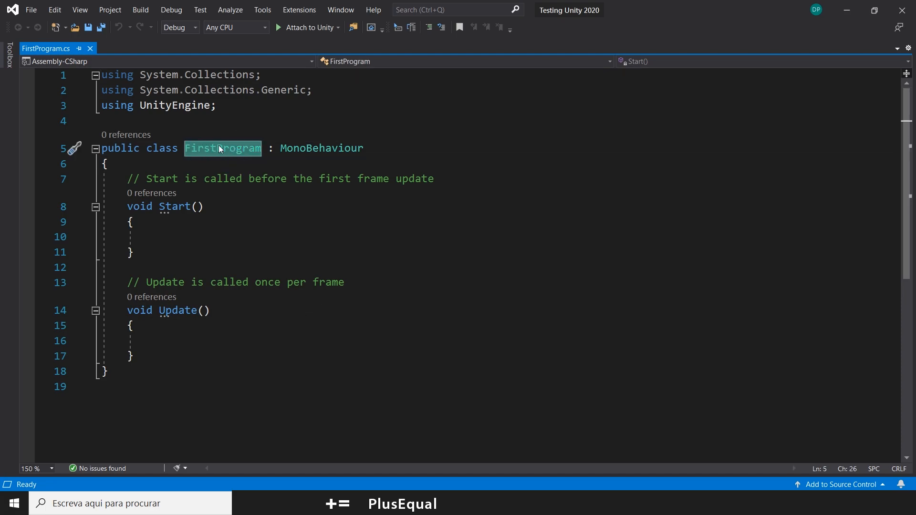
{"action": "mouse_move", "coordinate": [220, 148]}
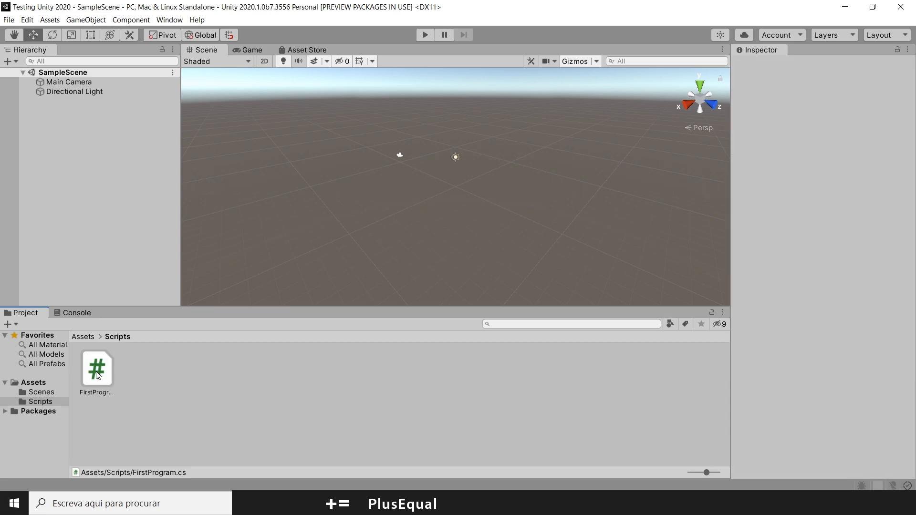
{"action": "double_click", "coordinate": [96, 369]}
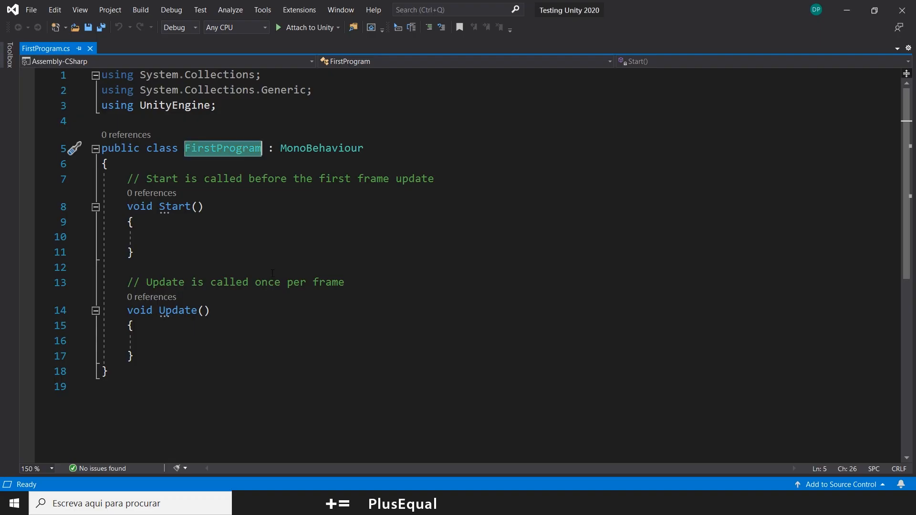
{"action": "left_click", "coordinate": [163, 237]}
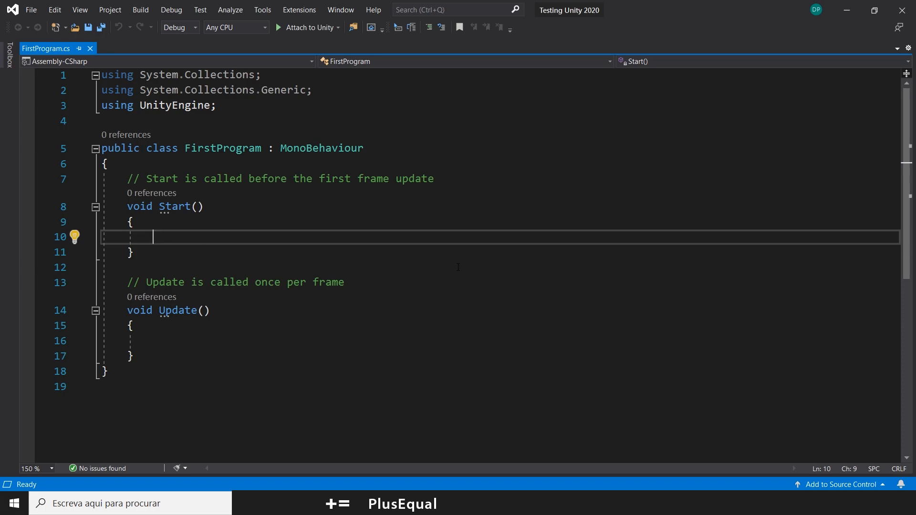
- Write Debug.Log("IT'S WORKING!!") inside the Start method
{"action": "type", "text": "Debu"}
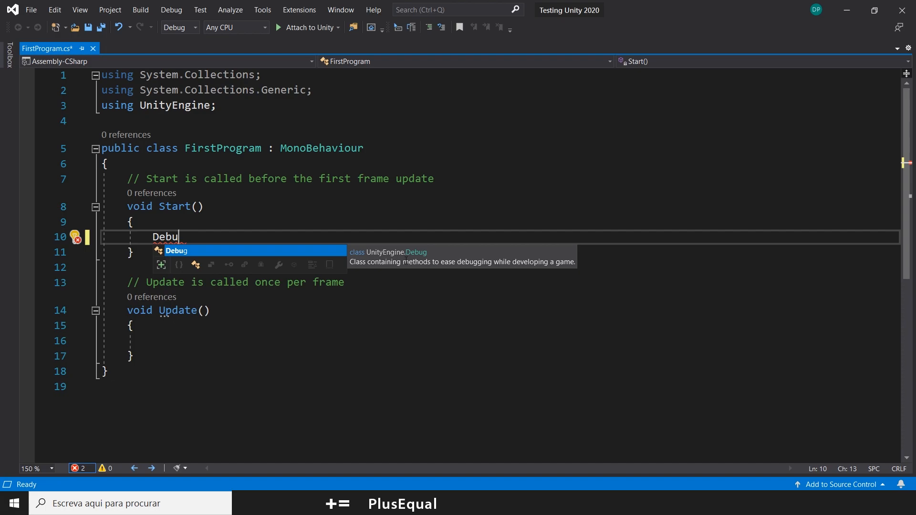
{"action": "type", "text": "g"}
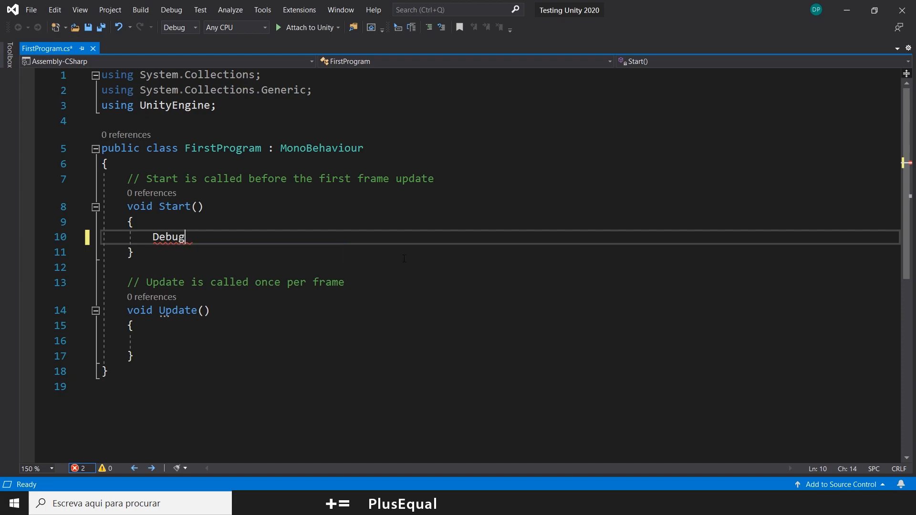
{"action": "type", "text": ".Log();"}
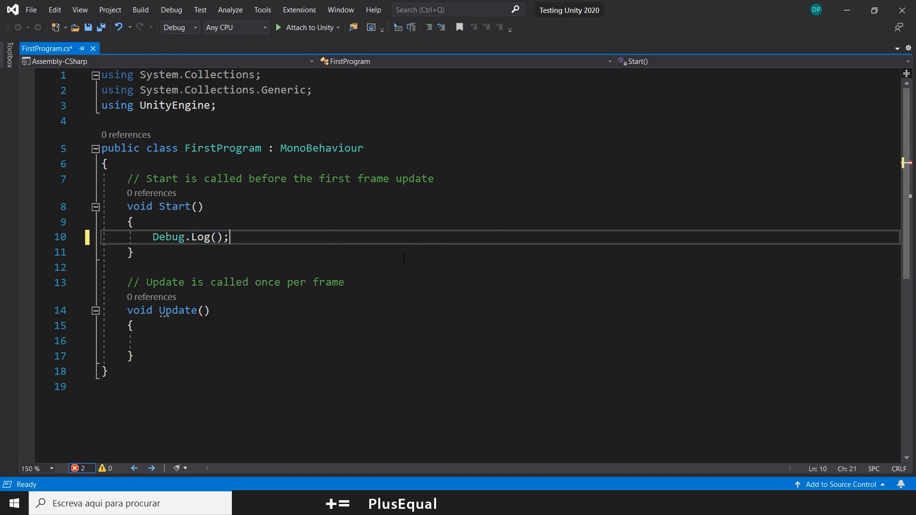
{"action": "type", "text": "\"\""}
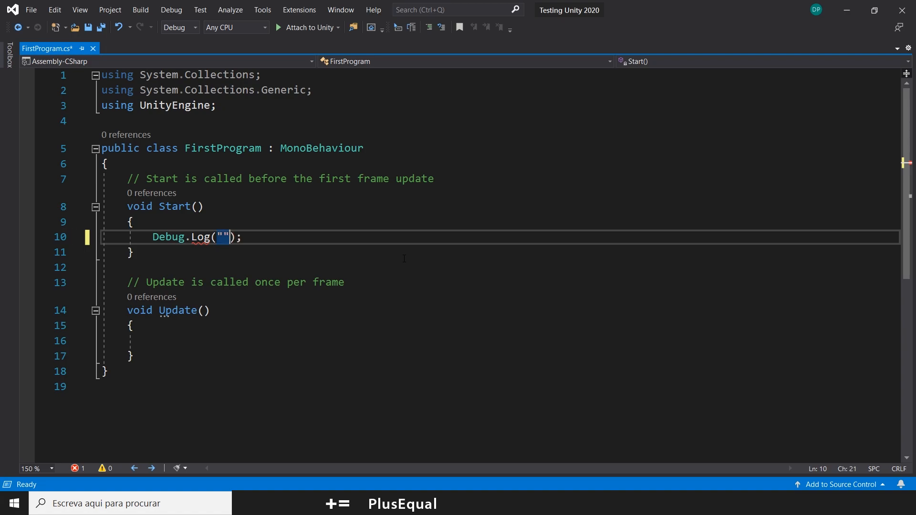
{"action": "type", "text": "IT"}
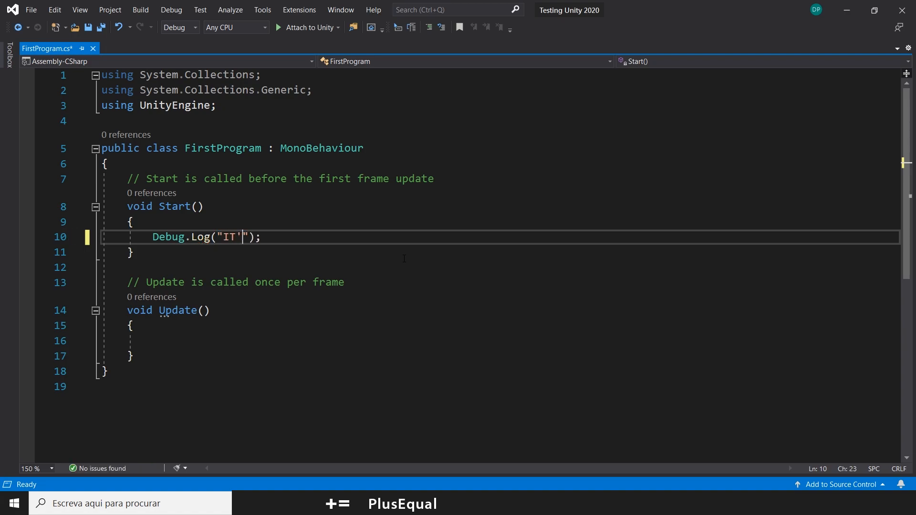
{"action": "type", "text": "'S WORKING!!"}
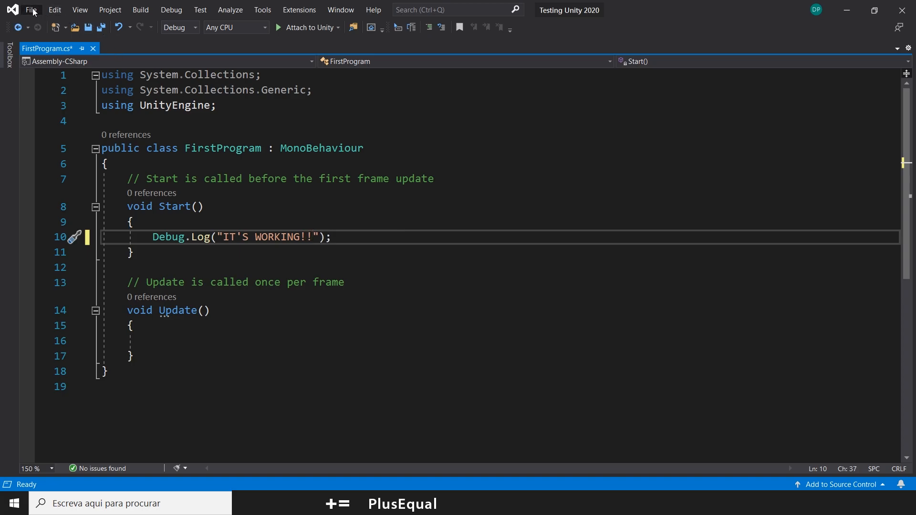
- Save FirstProgram.cs from the File menu and return to the Unity editor
{"action": "left_click", "coordinate": [30, 10]}
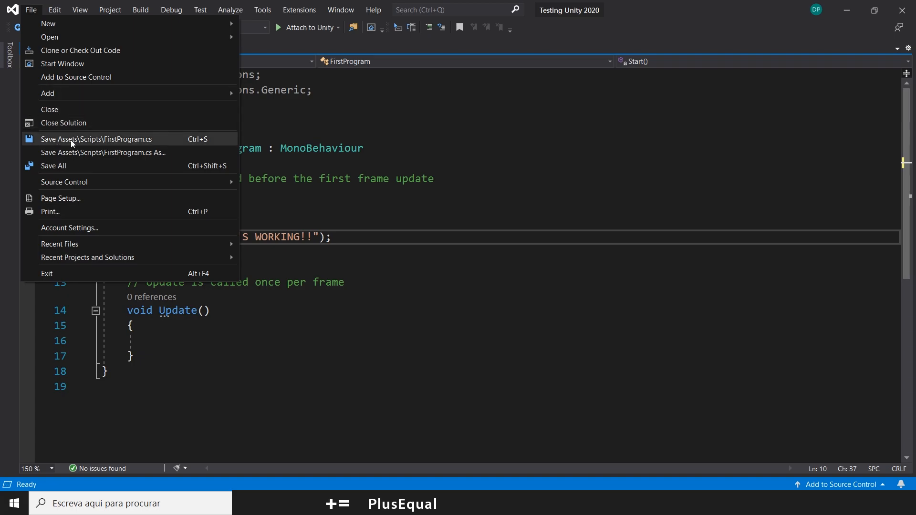
{"action": "left_click", "coordinate": [97, 140]}
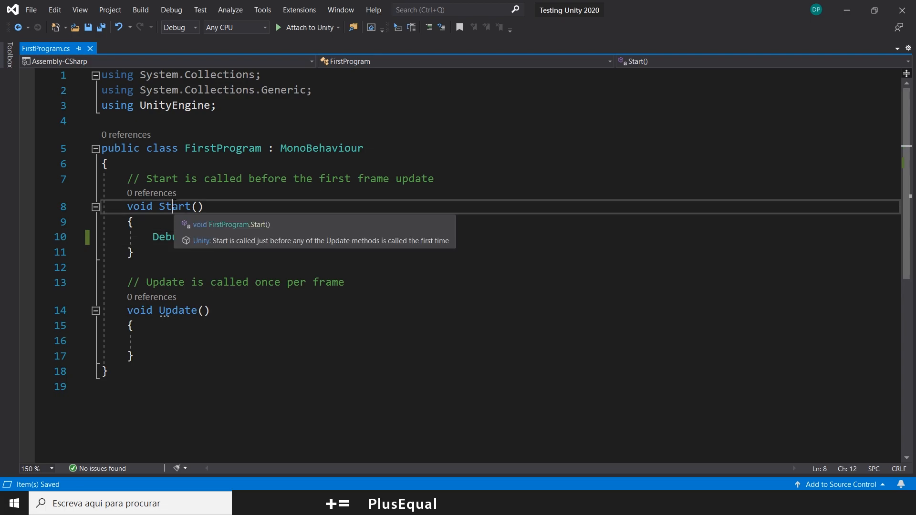
{"action": "double_click", "coordinate": [174, 206]}
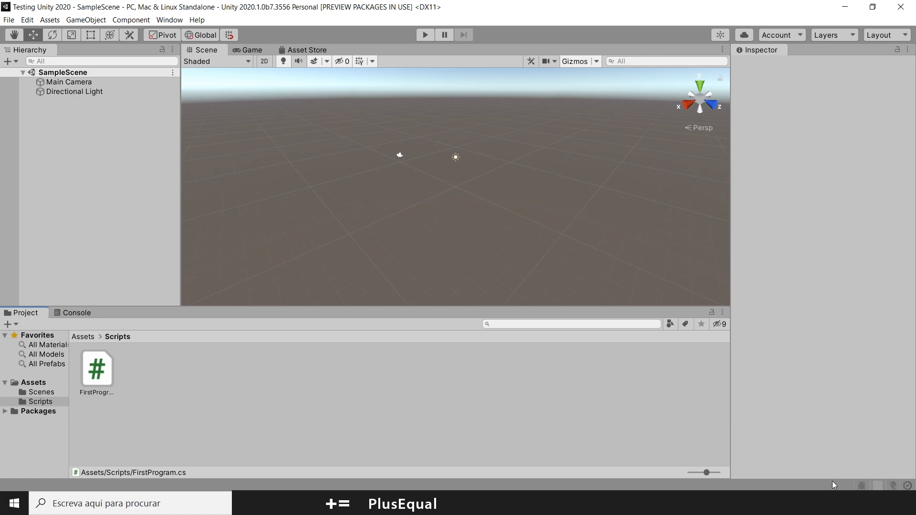
{"action": "mouse_move", "coordinate": [847, 483]}
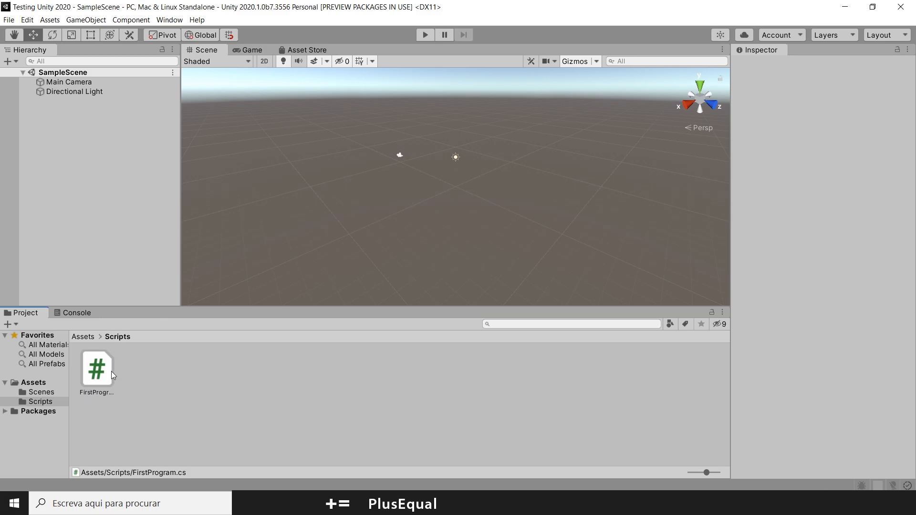
{"action": "left_click", "coordinate": [96, 369]}
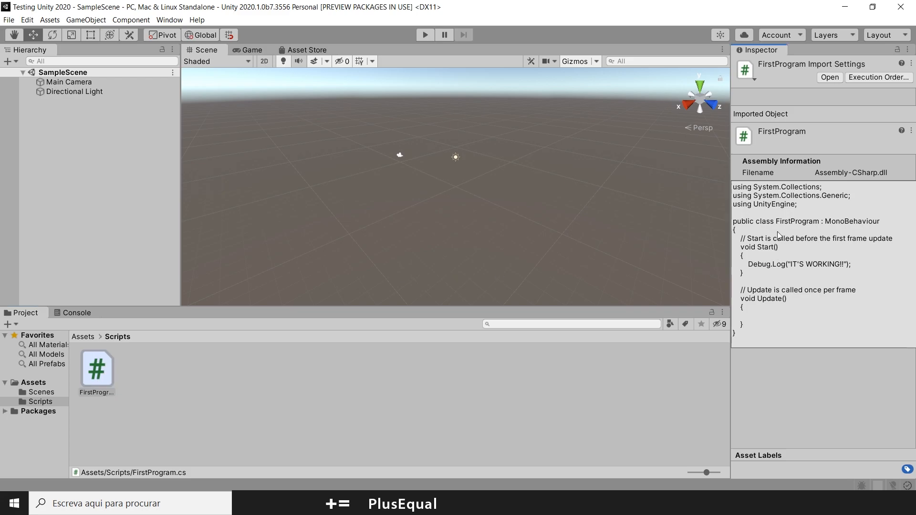
{"action": "mouse_move", "coordinate": [822, 313]}
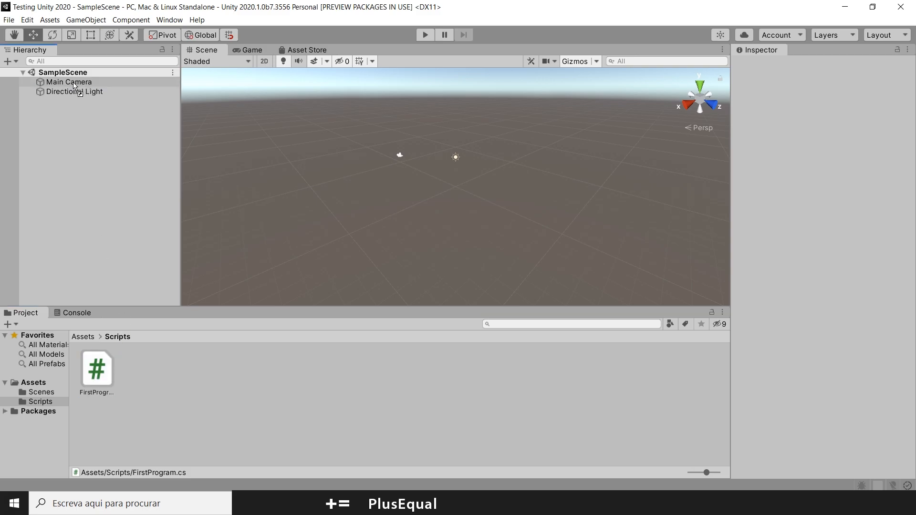
- Attach FirstProgram to Main Camera and collapse its Camera and Transform components
{"action": "left_click", "coordinate": [69, 82]}
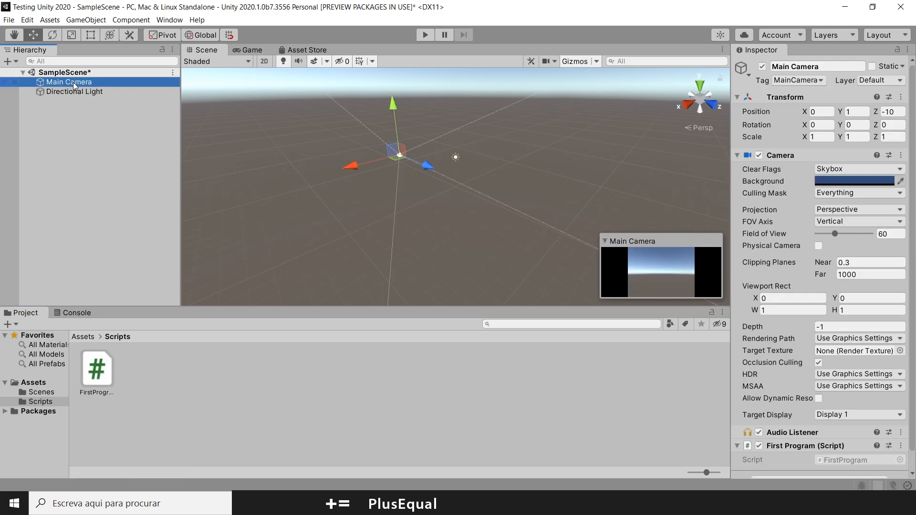
{"action": "left_click", "coordinate": [738, 155]}
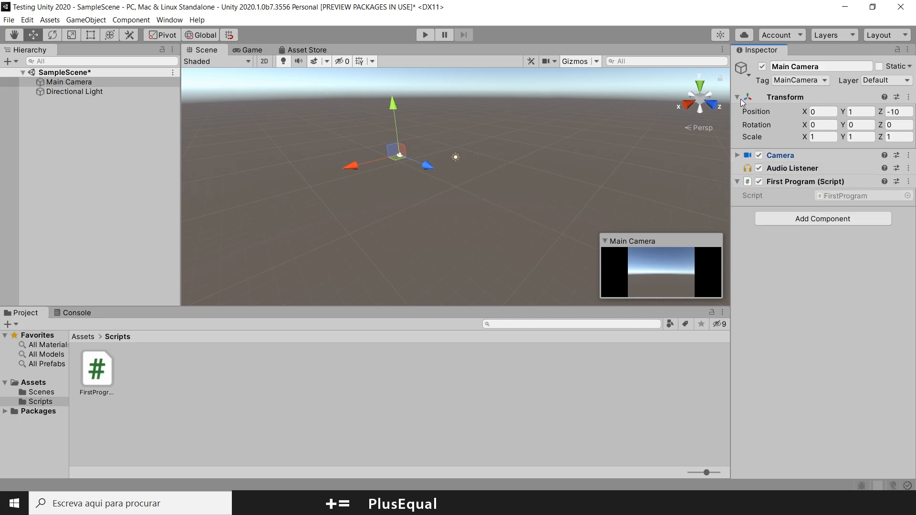
{"action": "left_click", "coordinate": [738, 97]}
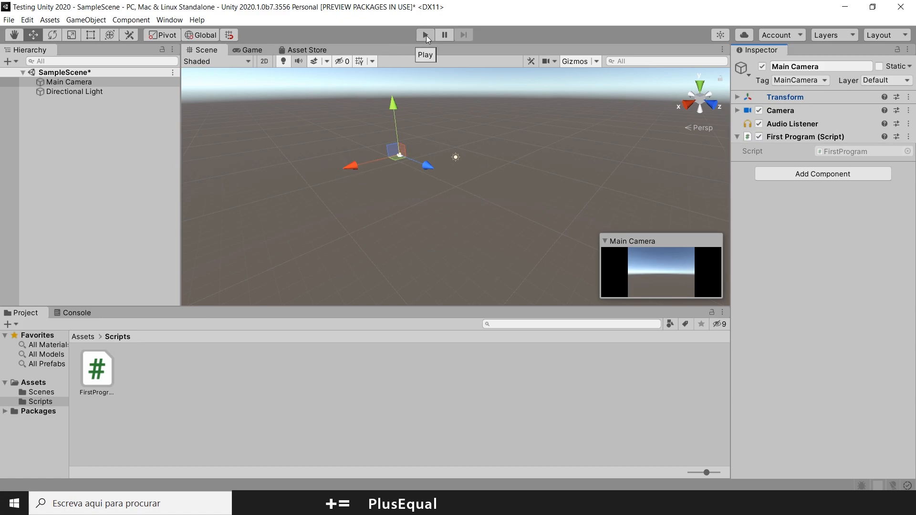
- Play the scene, view the IT'S WORKING!! entry in the Console, then stop play mode
{"action": "left_click", "coordinate": [424, 34]}
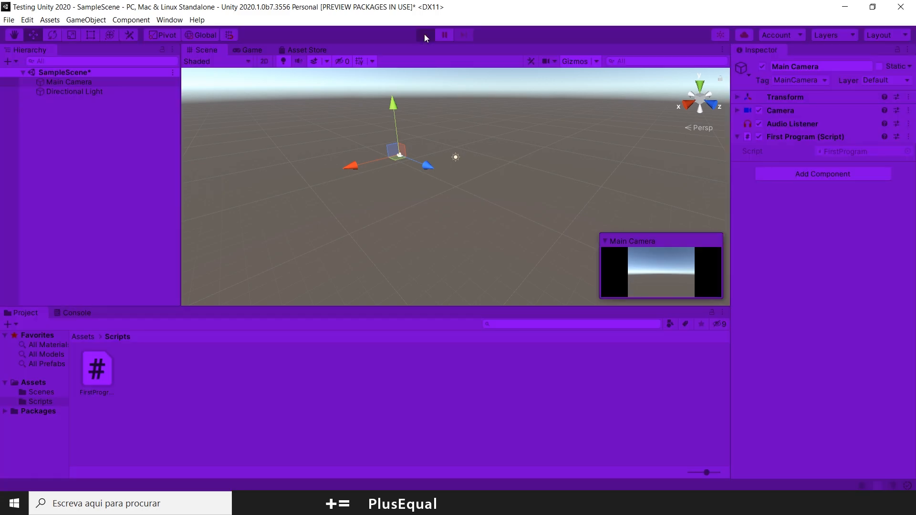
{"action": "left_click", "coordinate": [423, 35]}
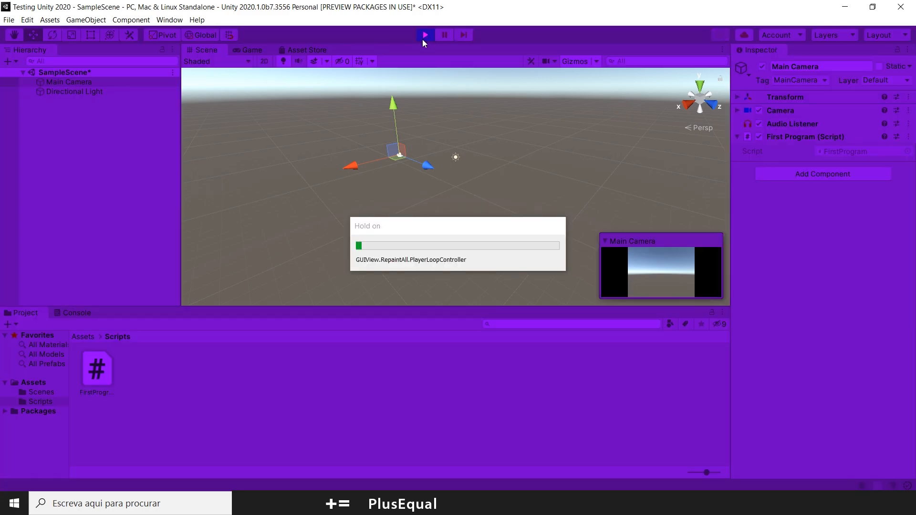
{"action": "left_click", "coordinate": [423, 34]}
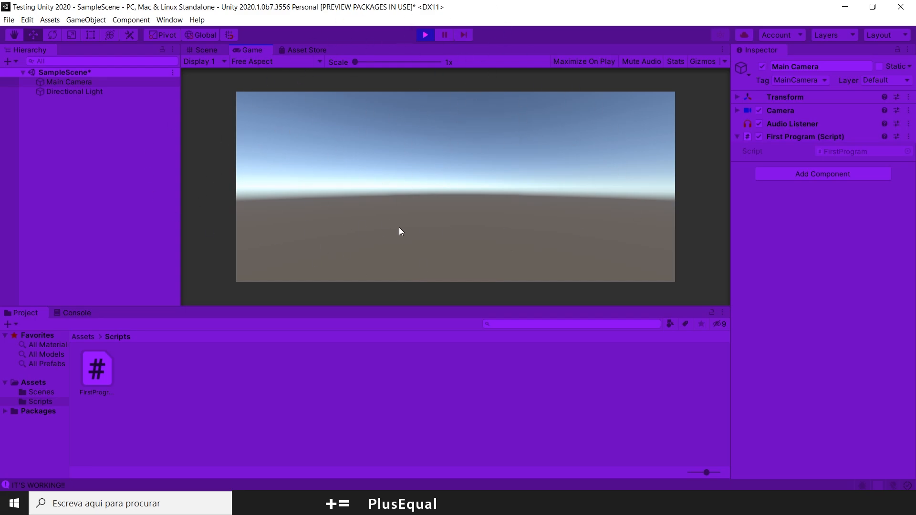
{"action": "mouse_move", "coordinate": [30, 506]}
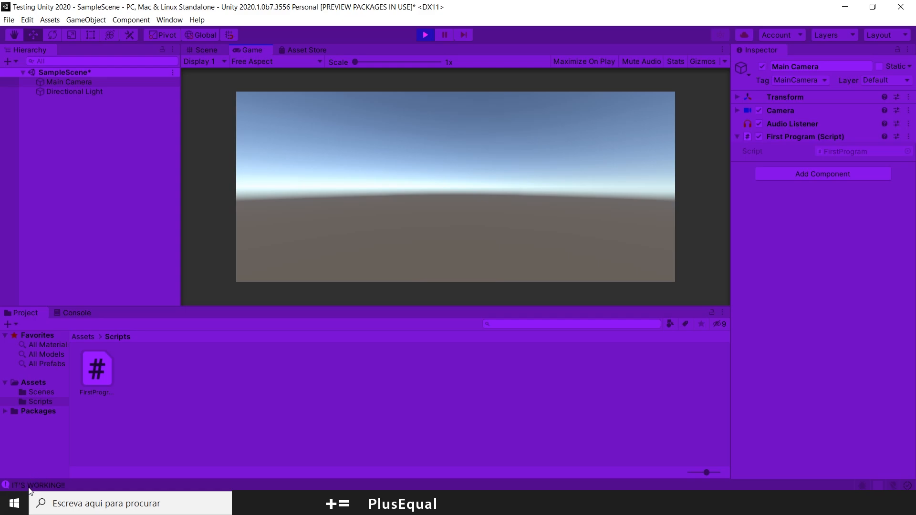
{"action": "mouse_move", "coordinate": [24, 477]}
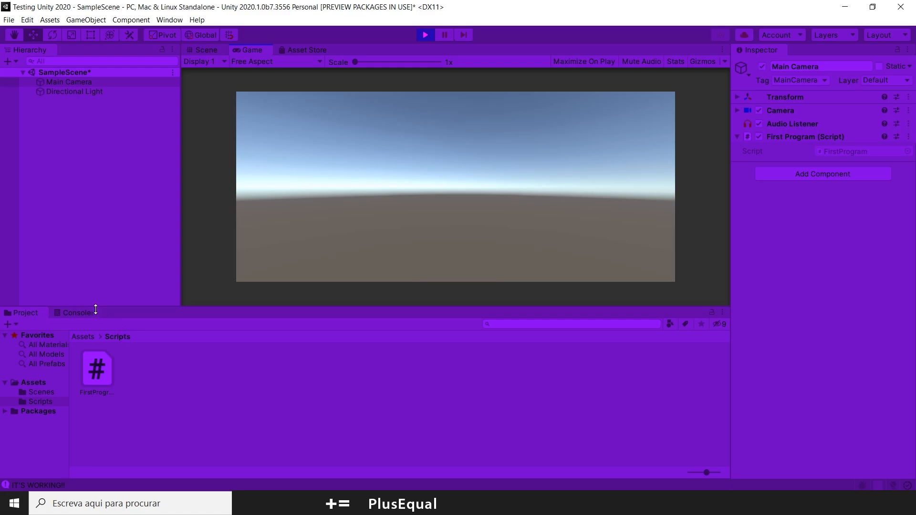
{"action": "left_click", "coordinate": [77, 313]}
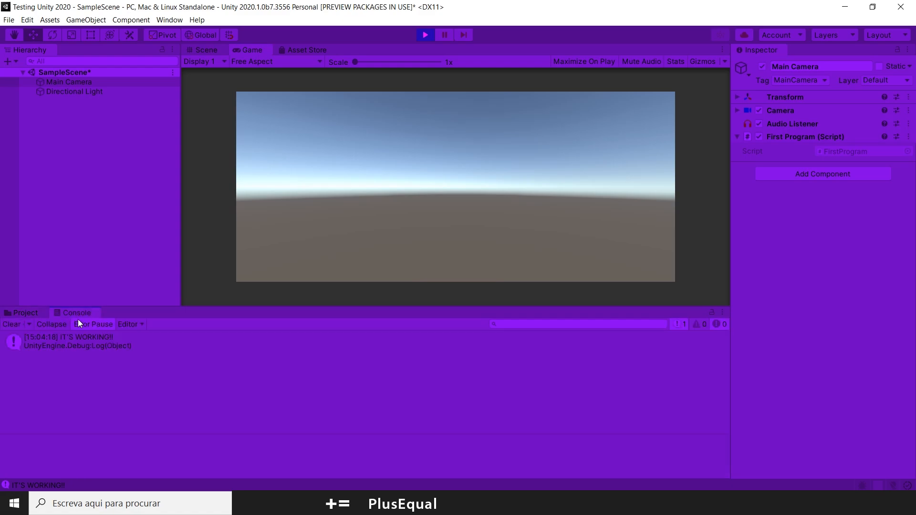
{"action": "mouse_move", "coordinate": [121, 357]}
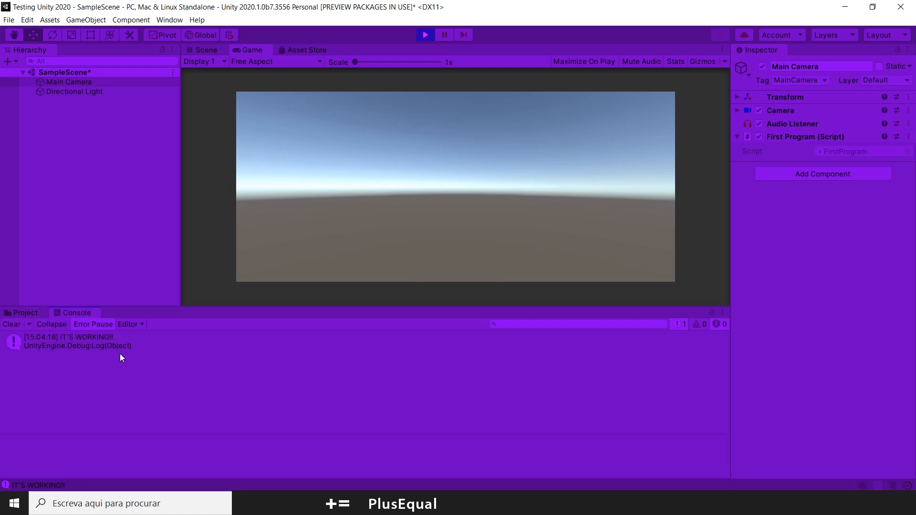
{"action": "left_click", "coordinate": [67, 341]}
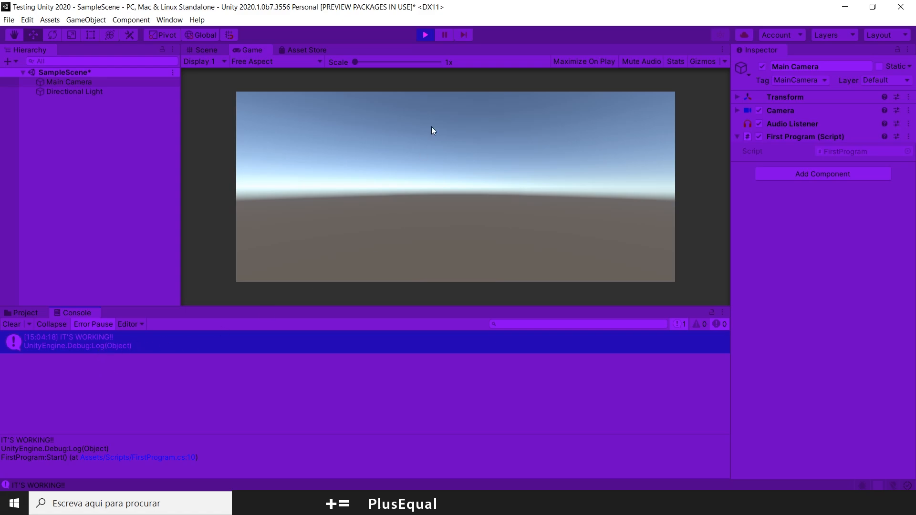
{"action": "left_click", "coordinate": [425, 34]}
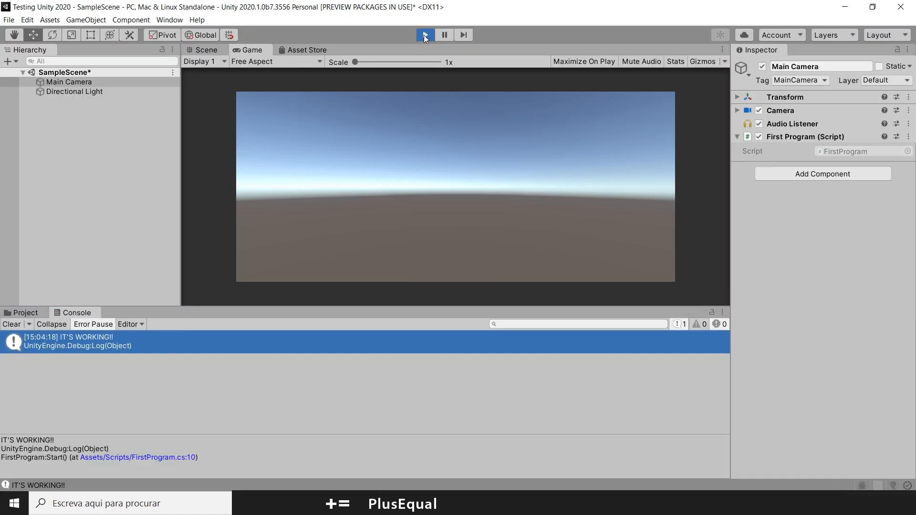
- Exit play mode so the Scene view returns with the log still in the Console
{"action": "left_click", "coordinate": [425, 35]}
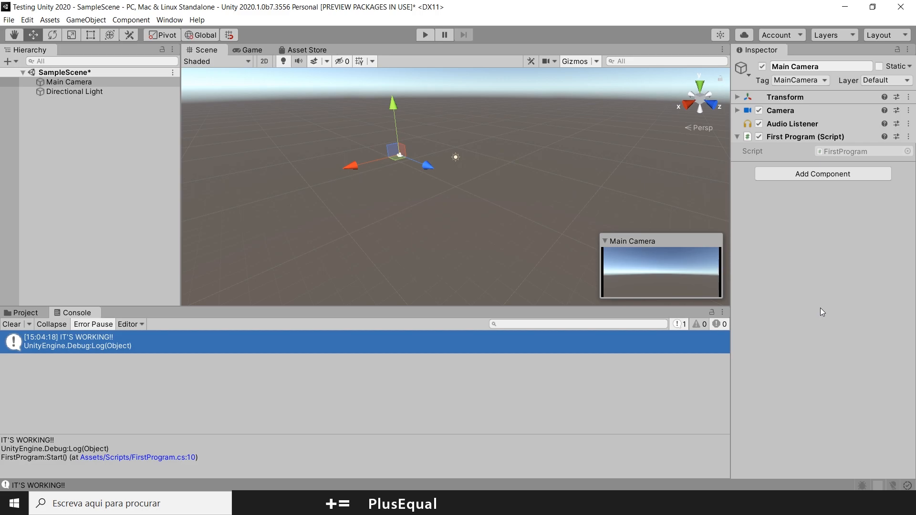
{"action": "mouse_move", "coordinate": [351, 89]}
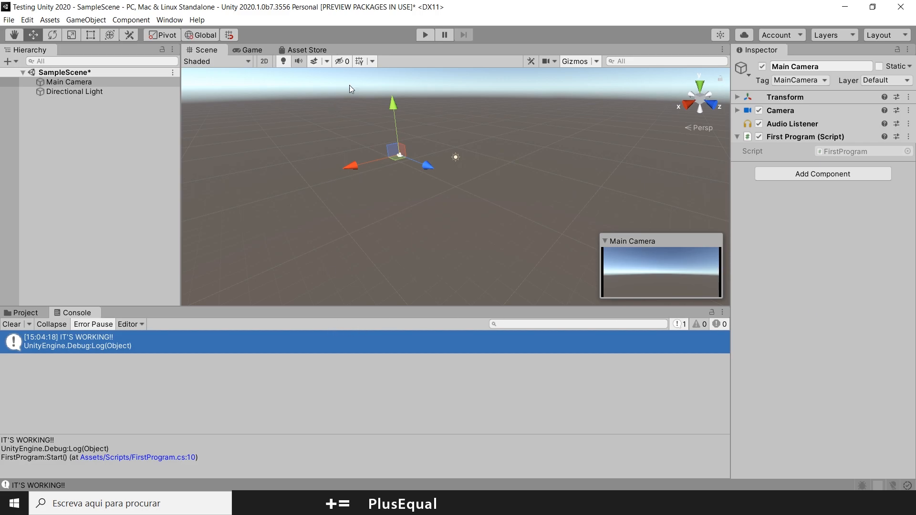
{"action": "mouse_move", "coordinate": [170, 397]}
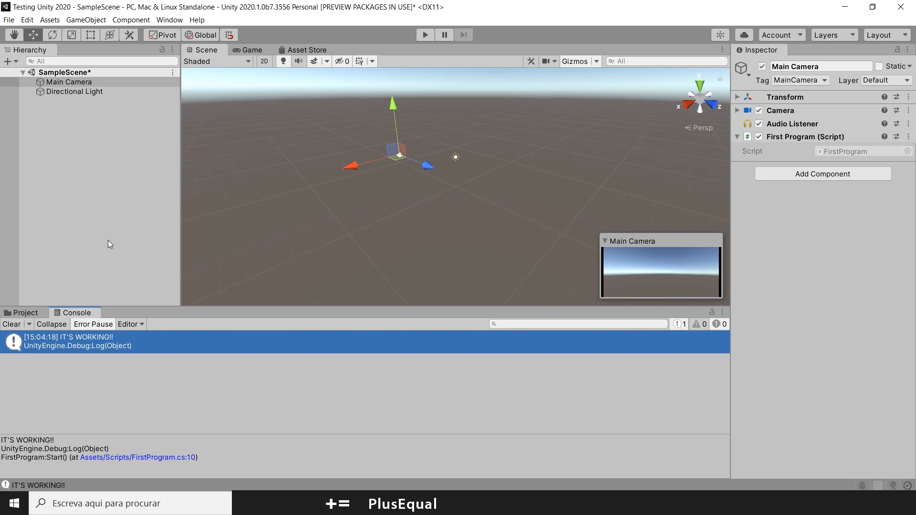
{"action": "mouse_move", "coordinate": [677, 161]}
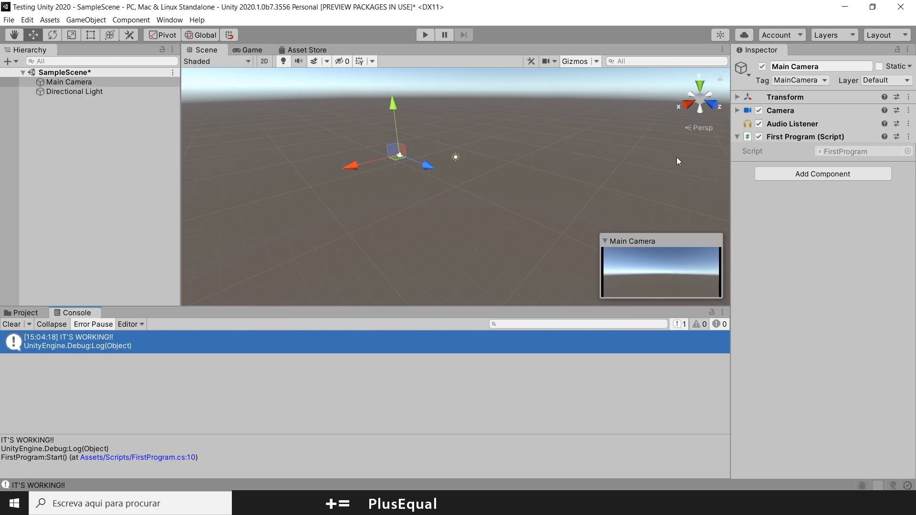
{"action": "mouse_move", "coordinate": [130, 265]}
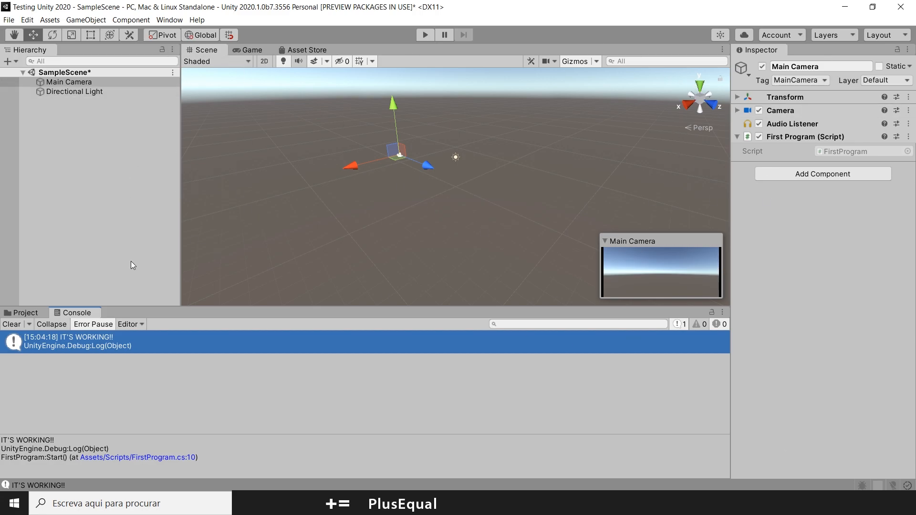
{"action": "mouse_move", "coordinate": [417, 45]}
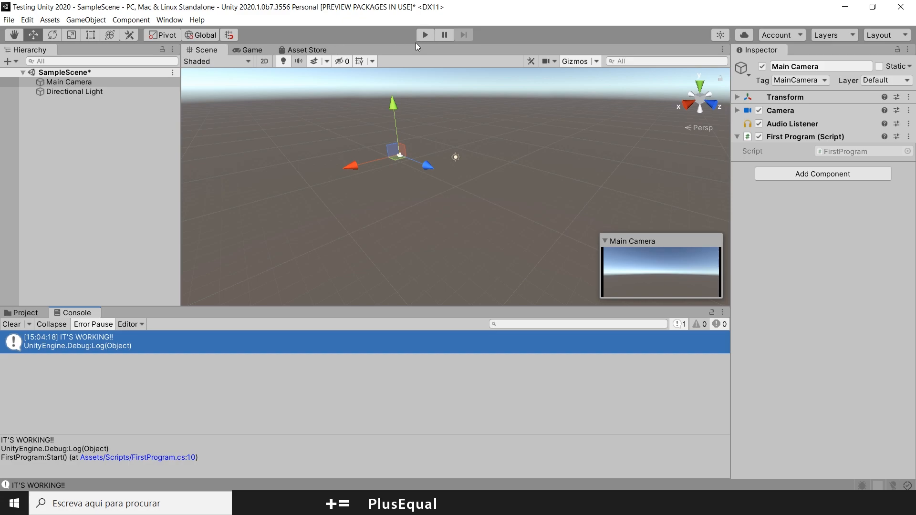